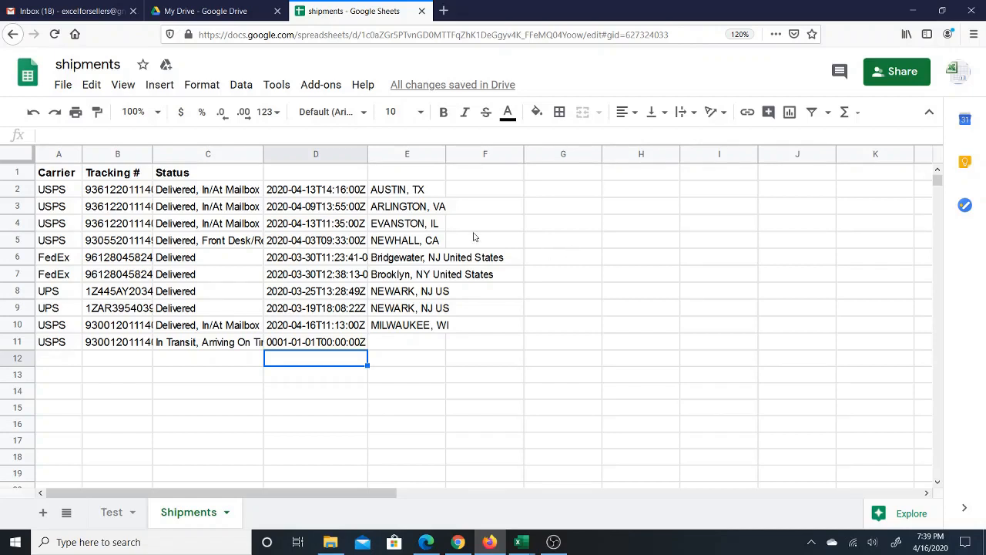
pyautogui.moveTo(465, 230)
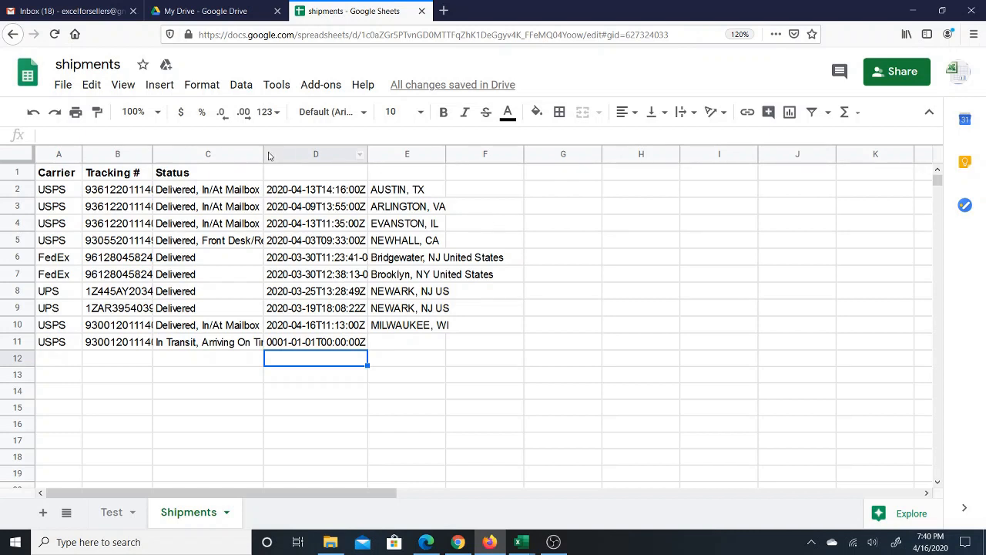
# Inspect the =status() formulas behind the Status header and rows 2, 7, 10 and 11
pyautogui.click(208, 173)
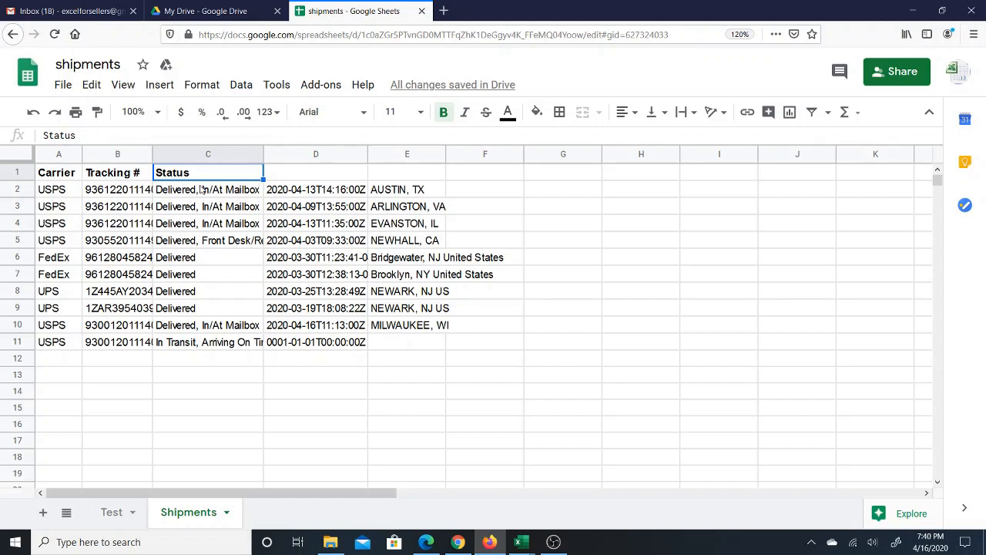
pyautogui.click(207, 190)
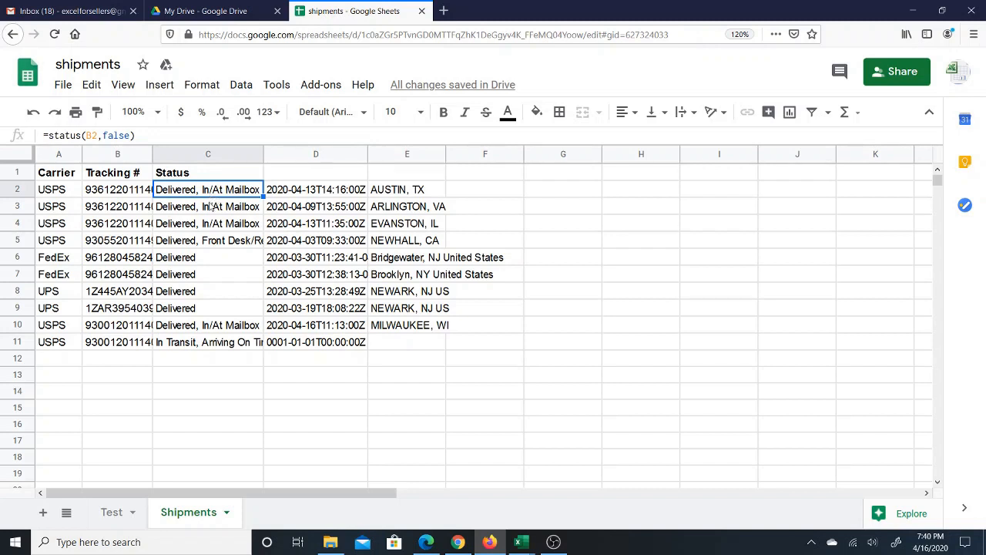
pyautogui.moveTo(216, 222)
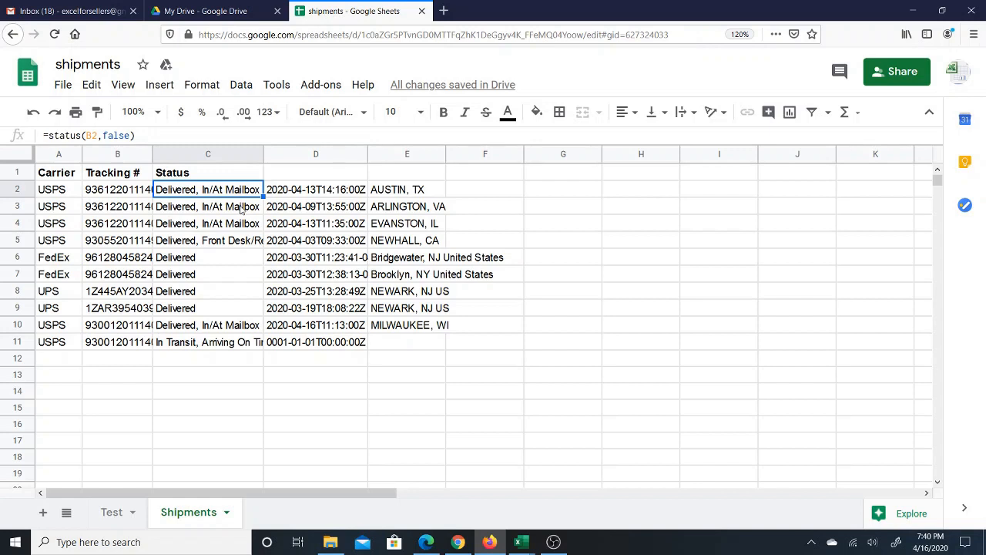
pyautogui.click(208, 223)
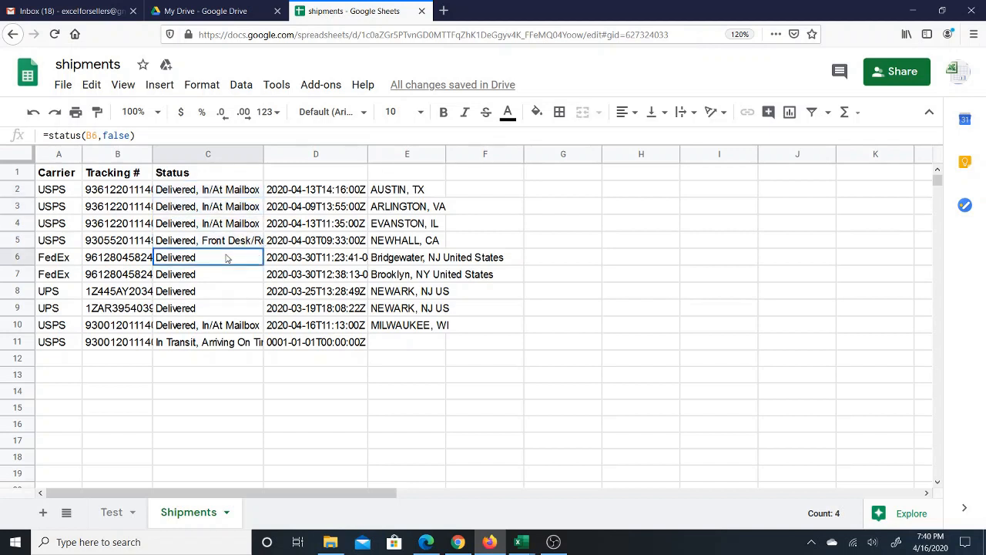
pyautogui.click(206, 274)
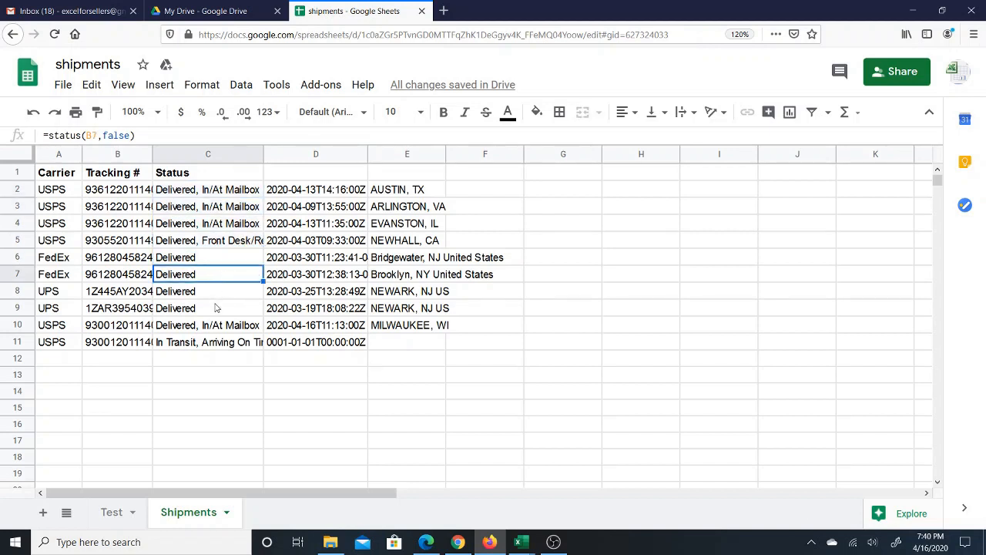
pyautogui.click(206, 324)
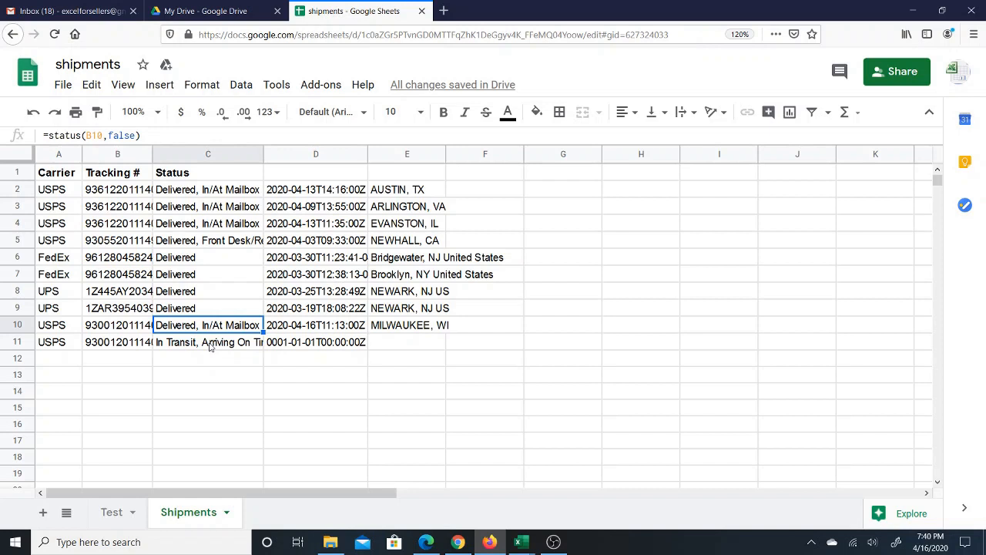
pyautogui.click(208, 342)
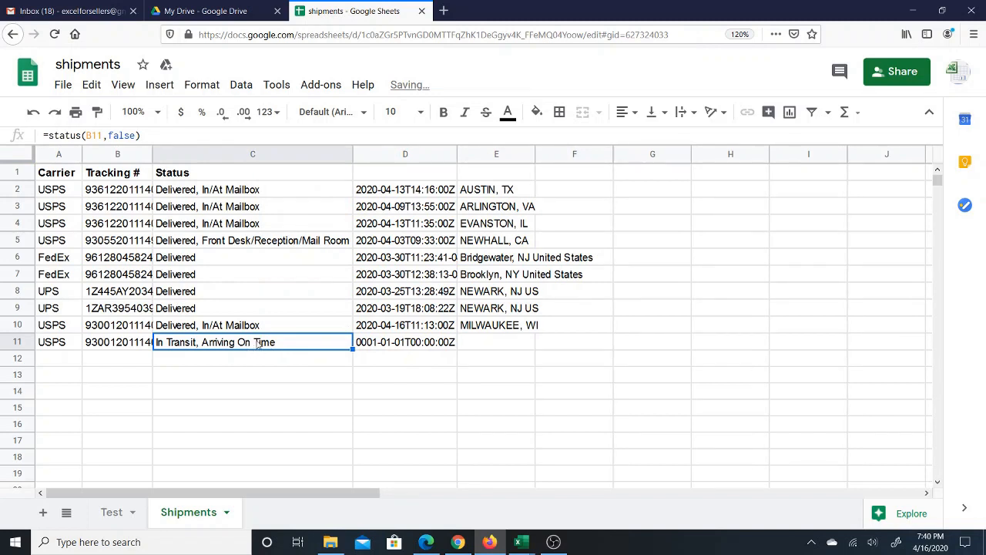
# Review the status results in rows 10 down to 5 and back to row 6
pyautogui.click(253, 324)
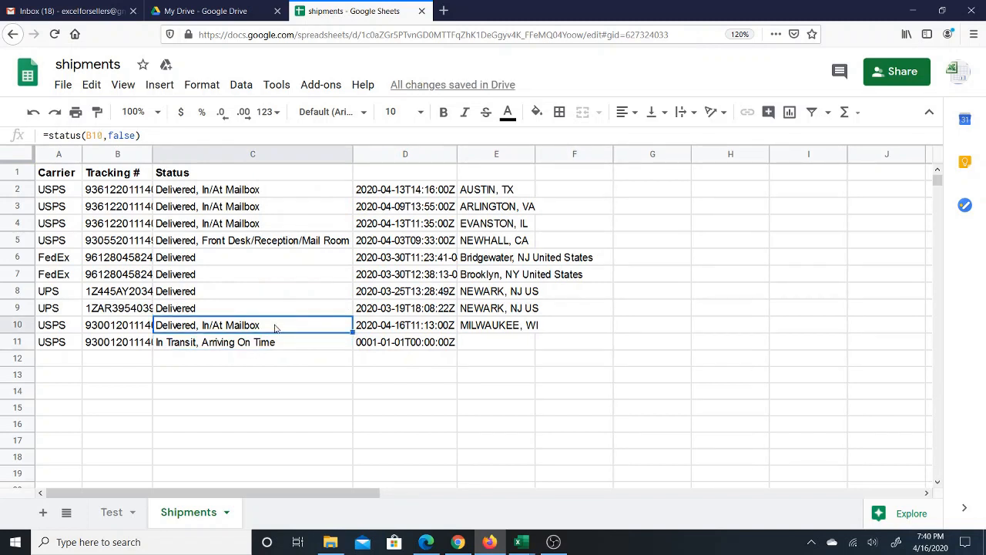
pyautogui.click(253, 289)
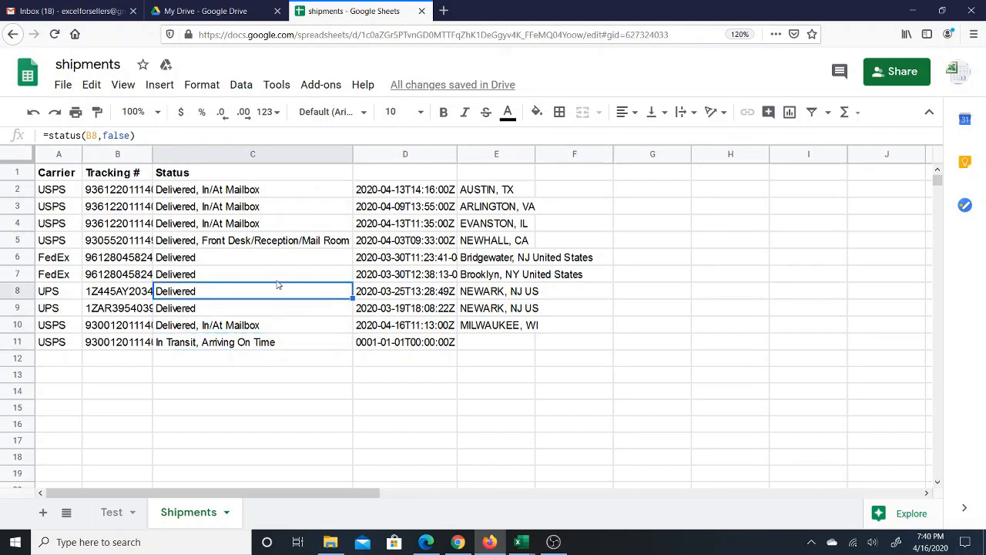
pyautogui.click(253, 274)
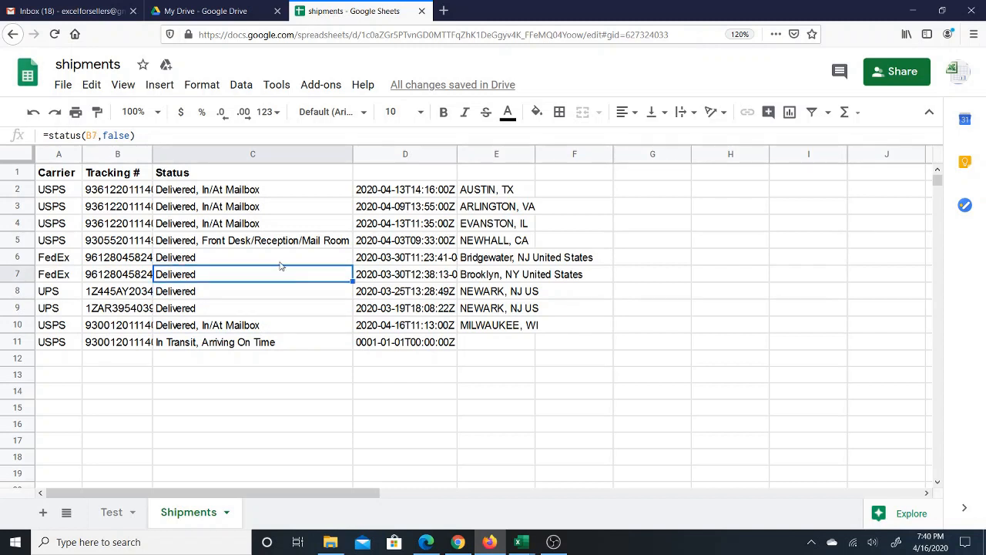
pyautogui.click(253, 256)
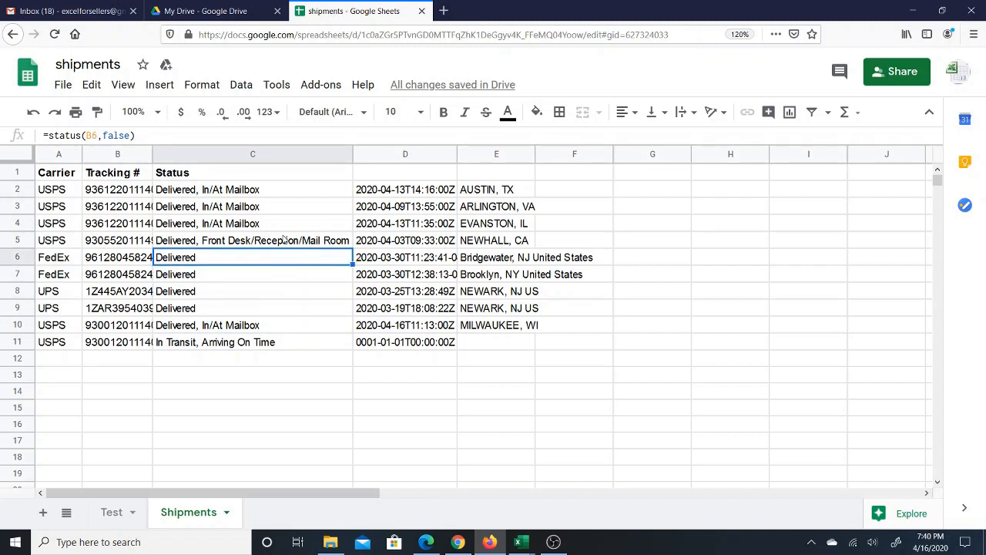
pyautogui.click(253, 240)
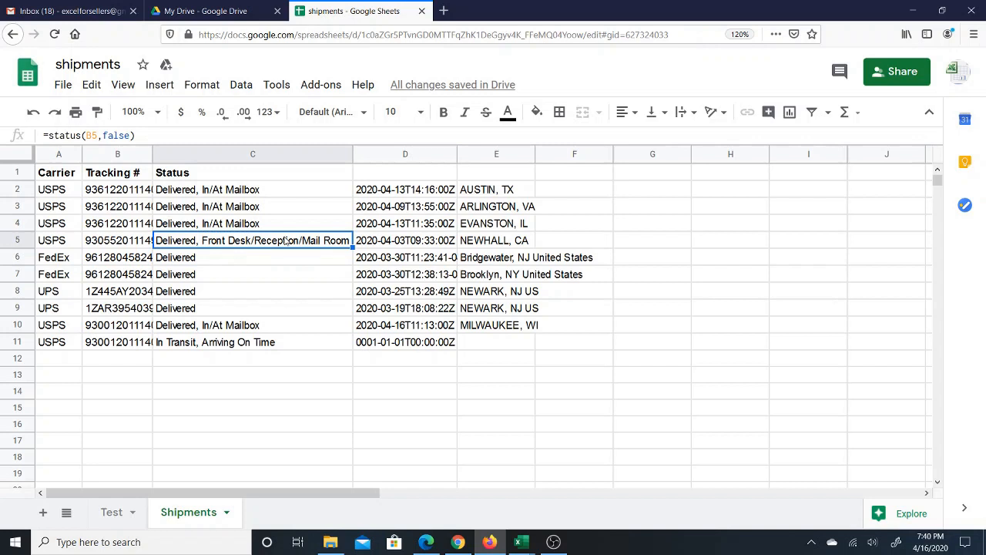
pyautogui.moveTo(240, 248)
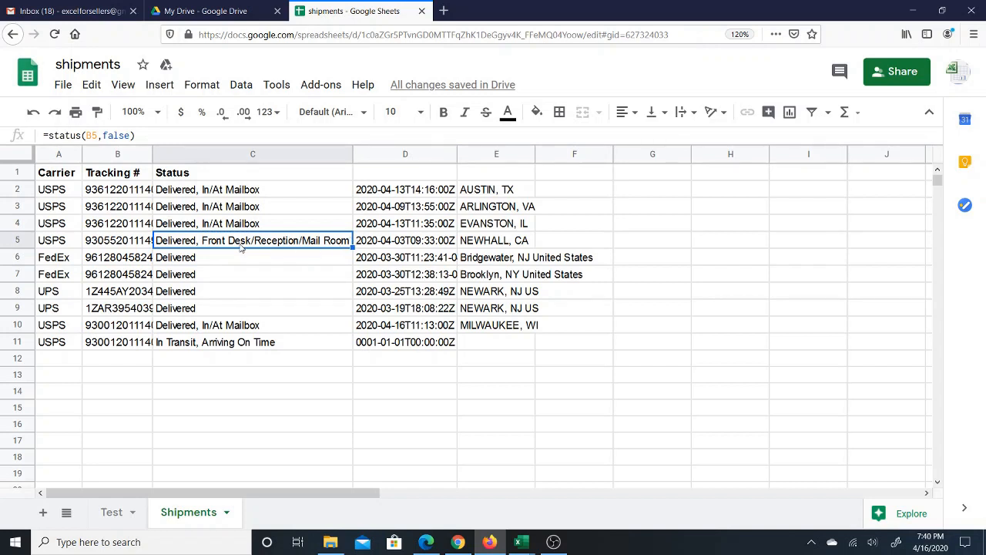
pyautogui.moveTo(203, 268)
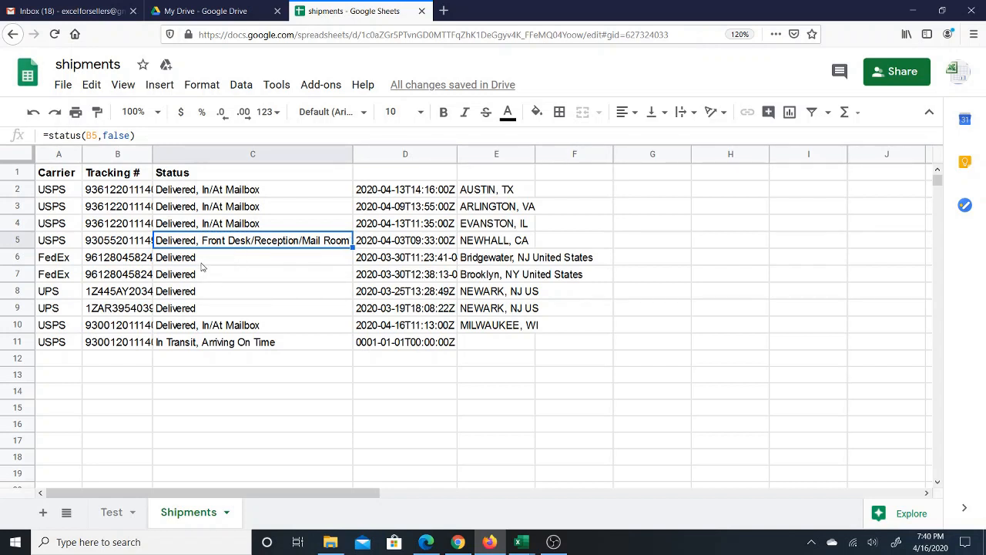
pyautogui.click(253, 256)
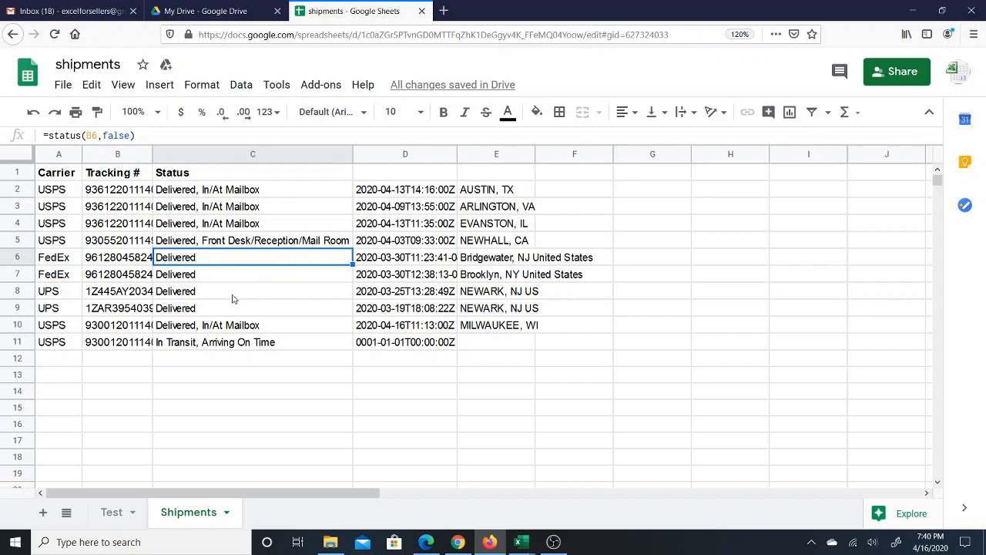
pyautogui.click(252, 289)
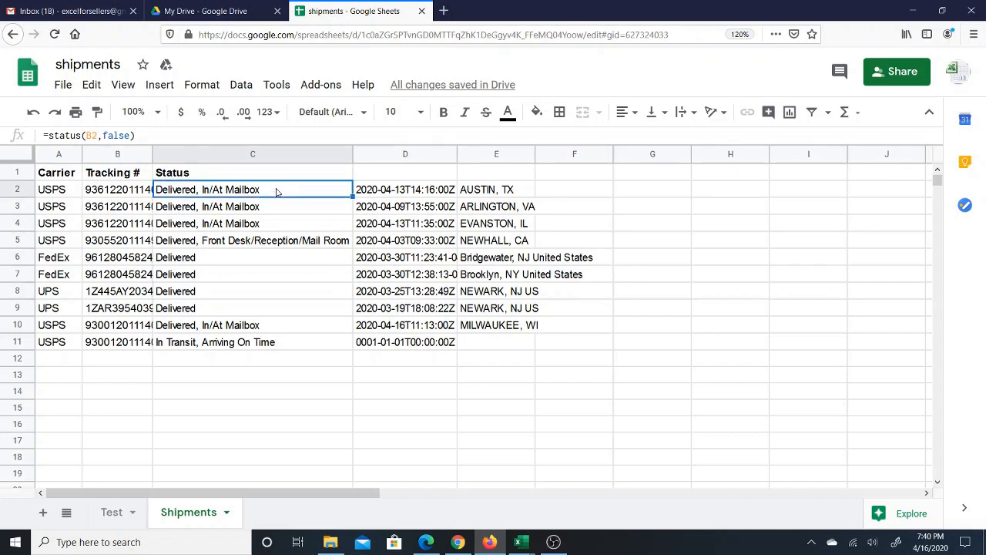
pyautogui.moveTo(262, 219)
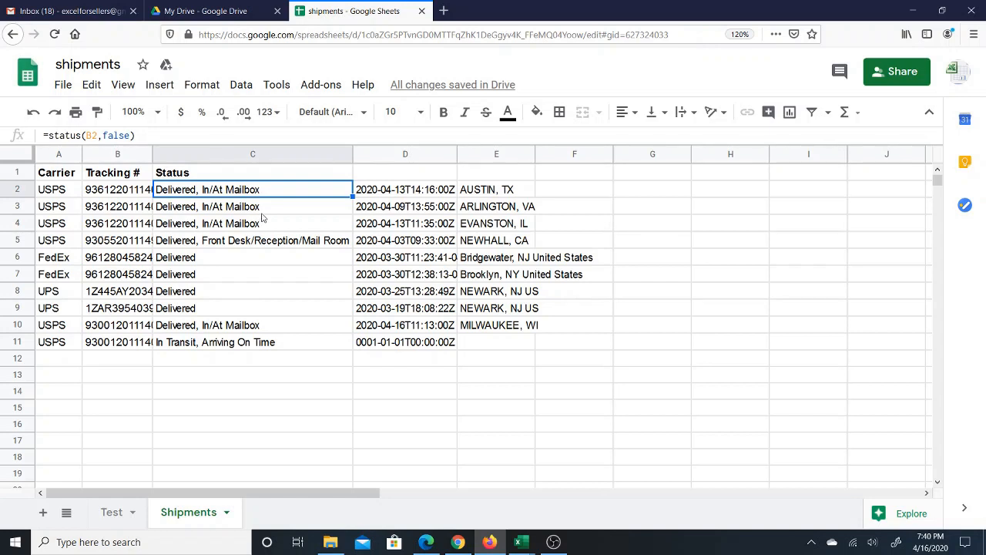
pyautogui.moveTo(324, 279)
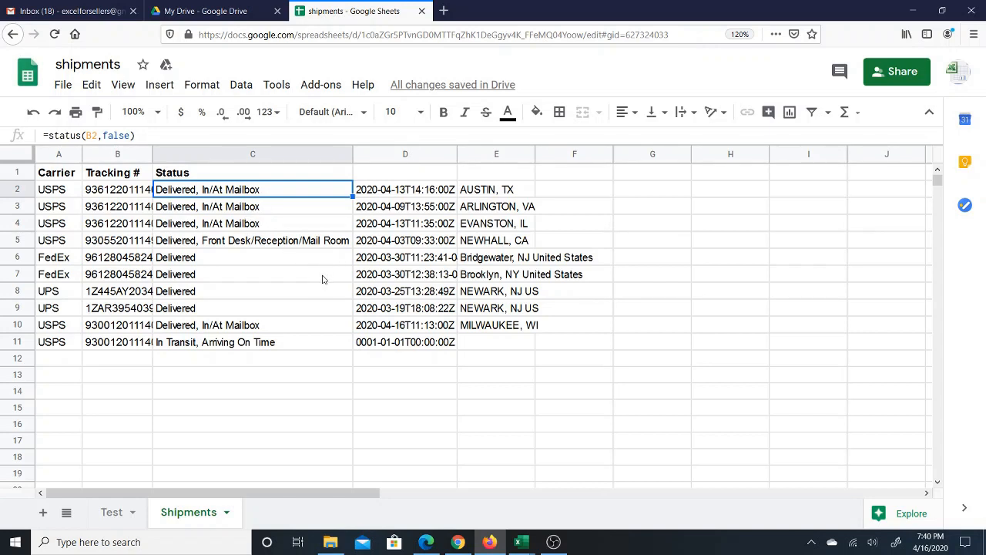
pyautogui.moveTo(269, 214)
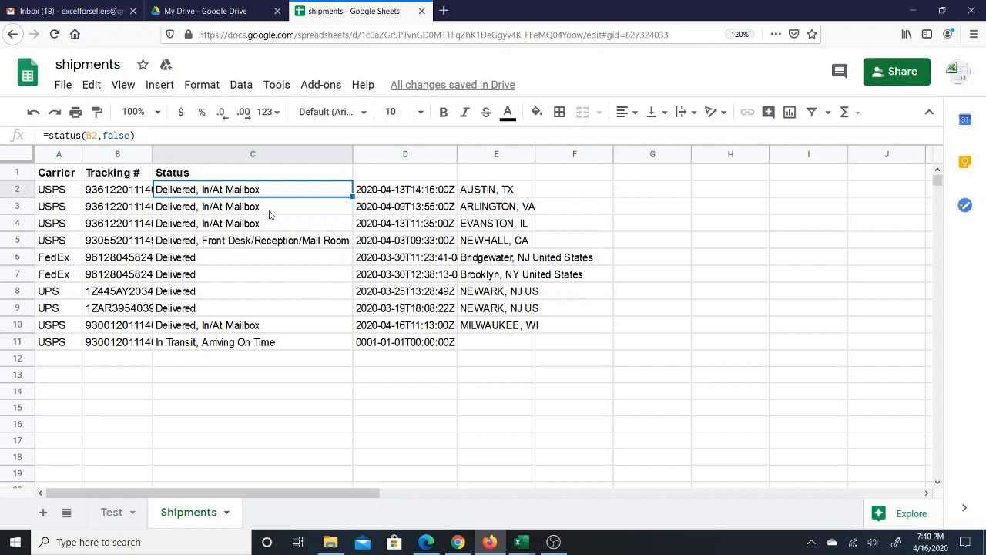
pyautogui.moveTo(284, 194)
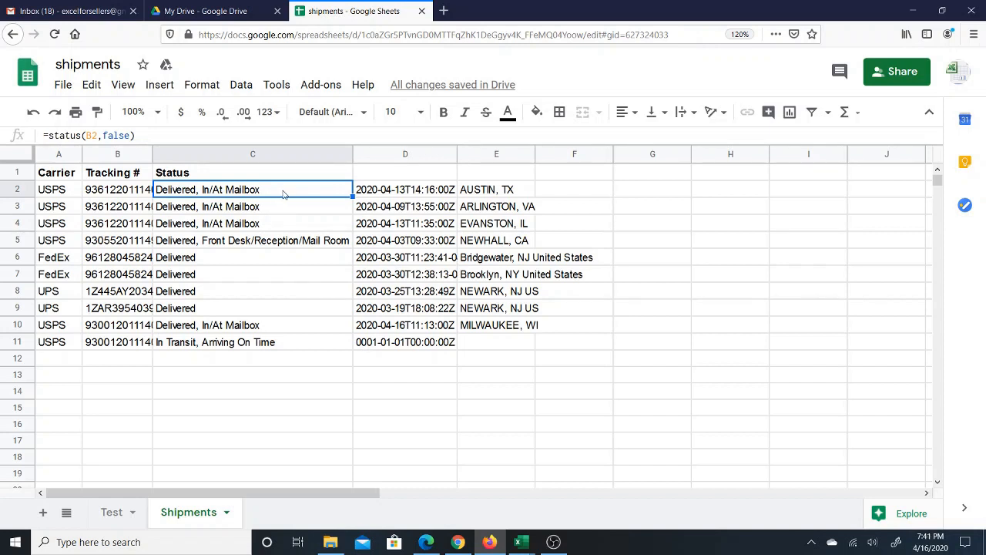
pyautogui.moveTo(305, 191)
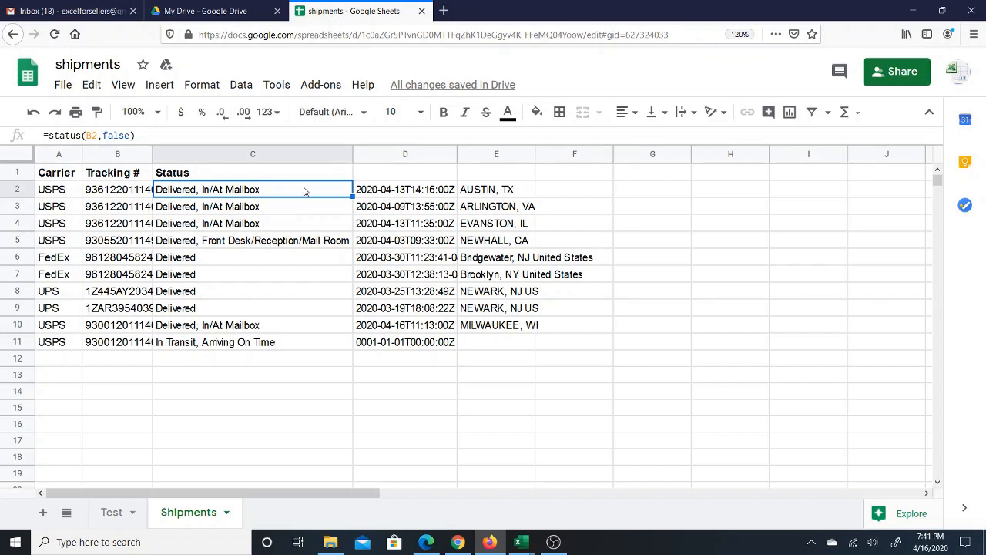
pyautogui.moveTo(290, 191)
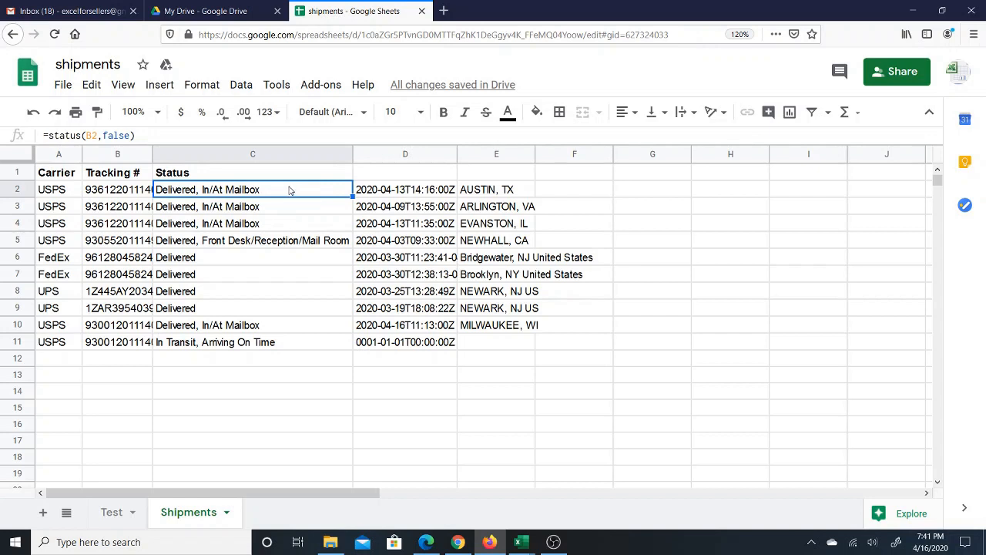
pyautogui.moveTo(291, 194)
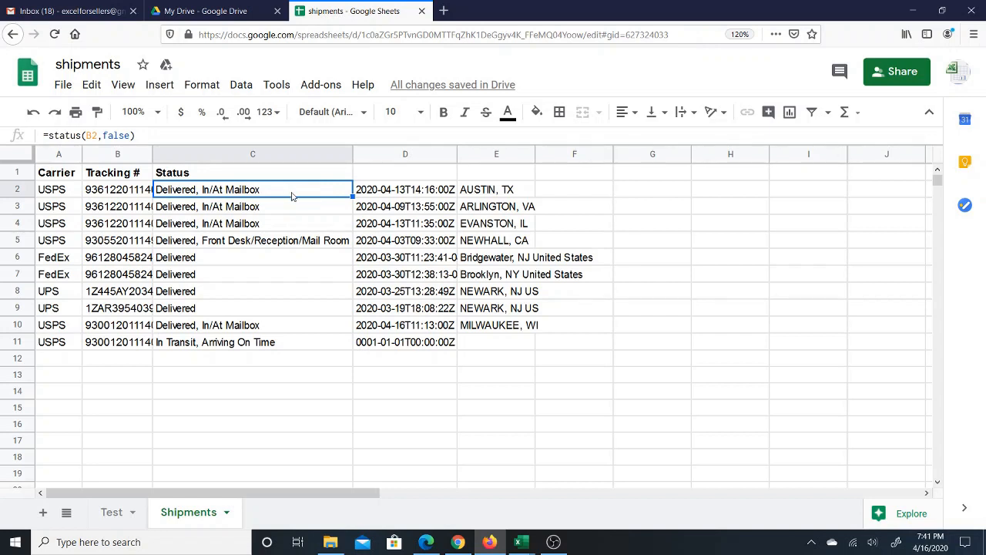
pyautogui.moveTo(316, 190)
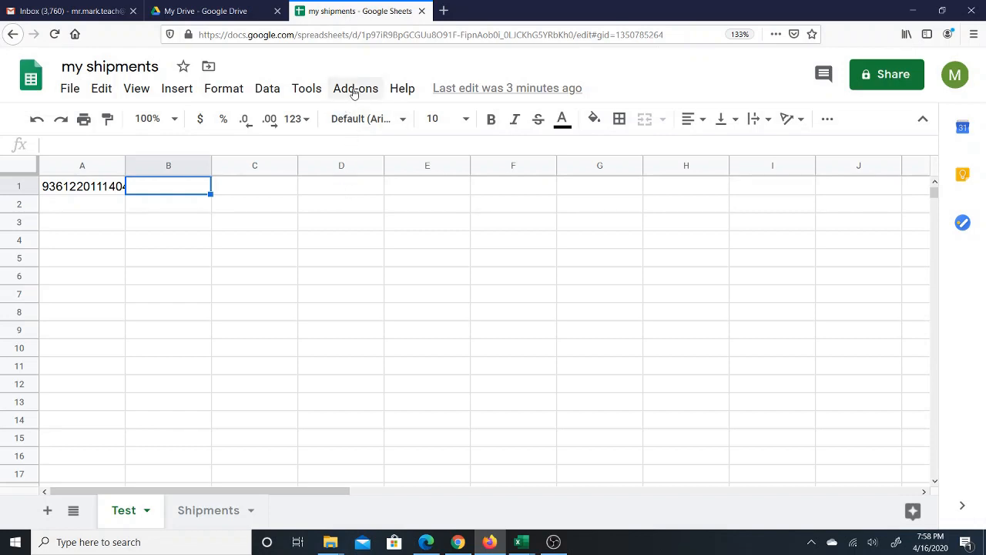
# Search the add-on marketplace for a package tracking add-on
pyautogui.click(354, 88)
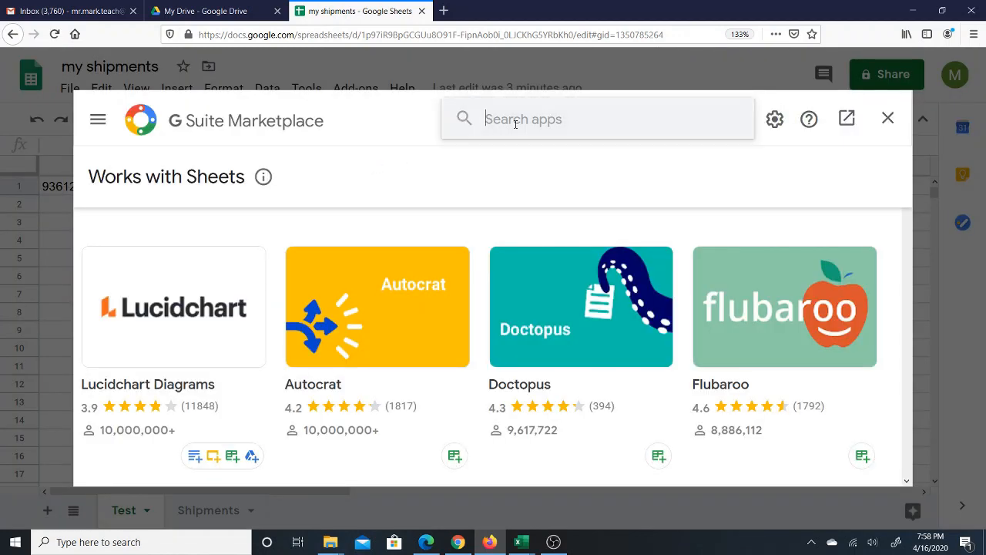
pyautogui.write('package trac')
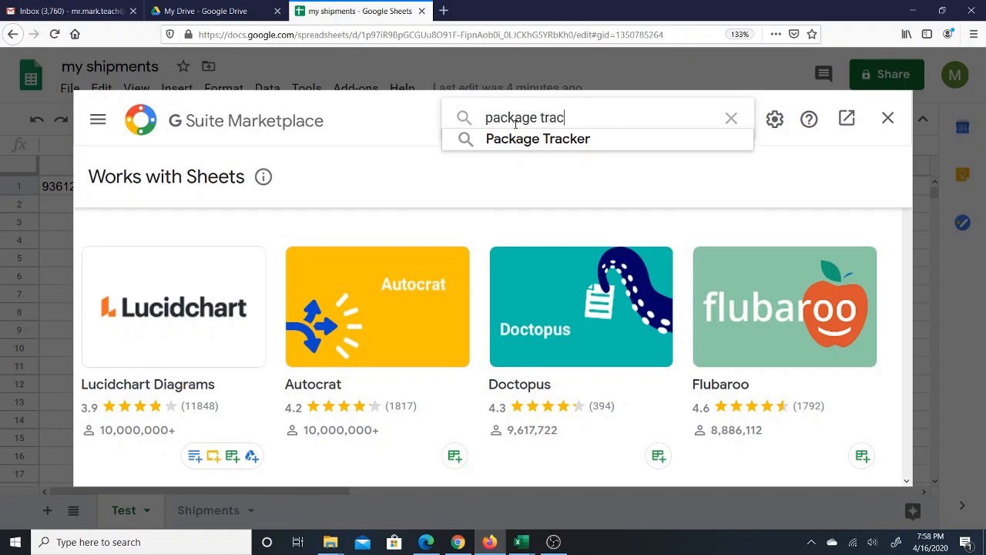
# Find Package Tracker in G Suite Marketplace and start its install
pyautogui.click(538, 139)
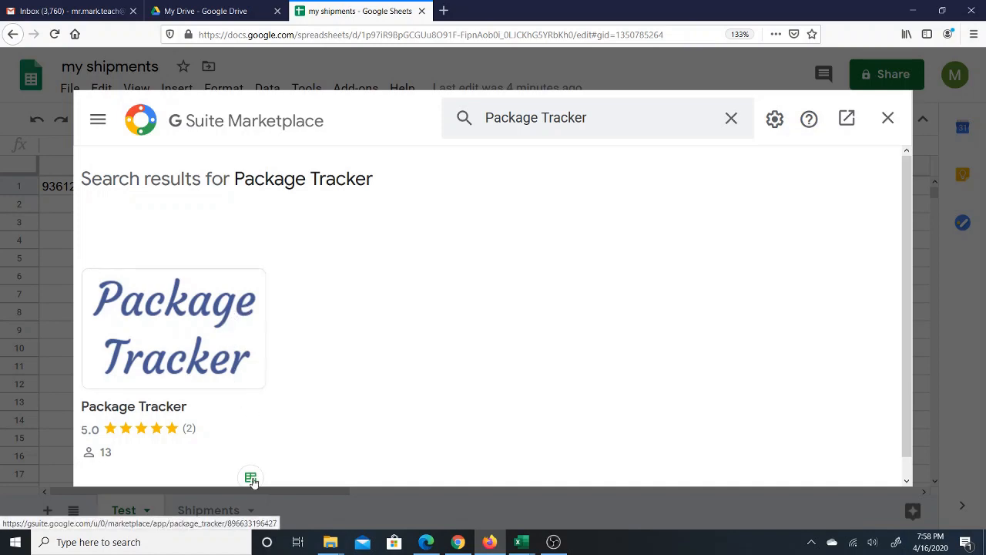
pyautogui.click(173, 329)
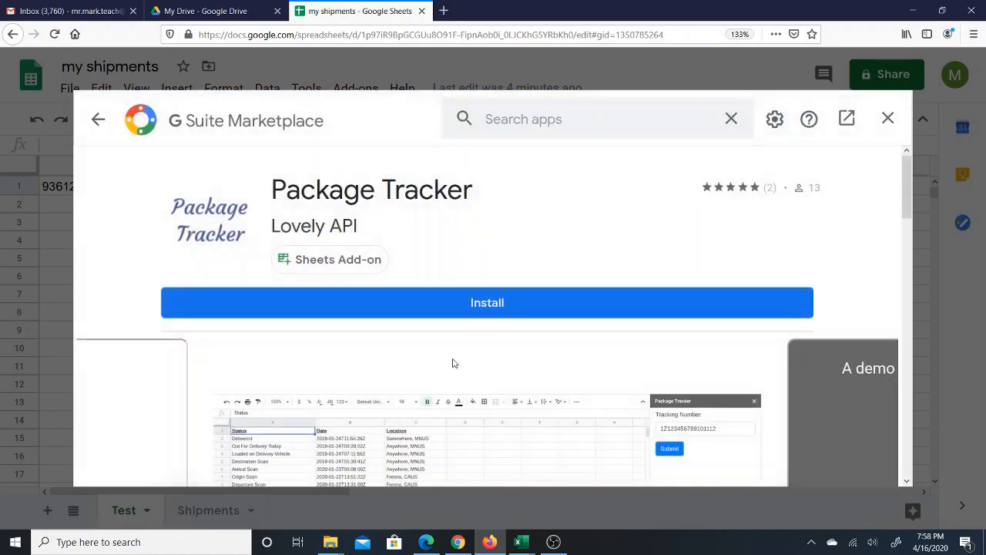
pyautogui.moveTo(371, 189)
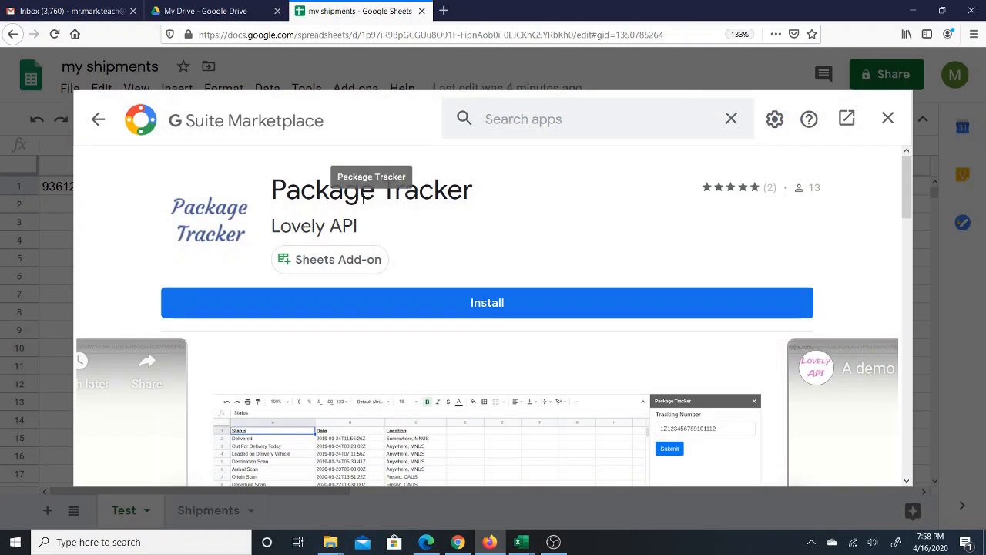
pyautogui.moveTo(432, 237)
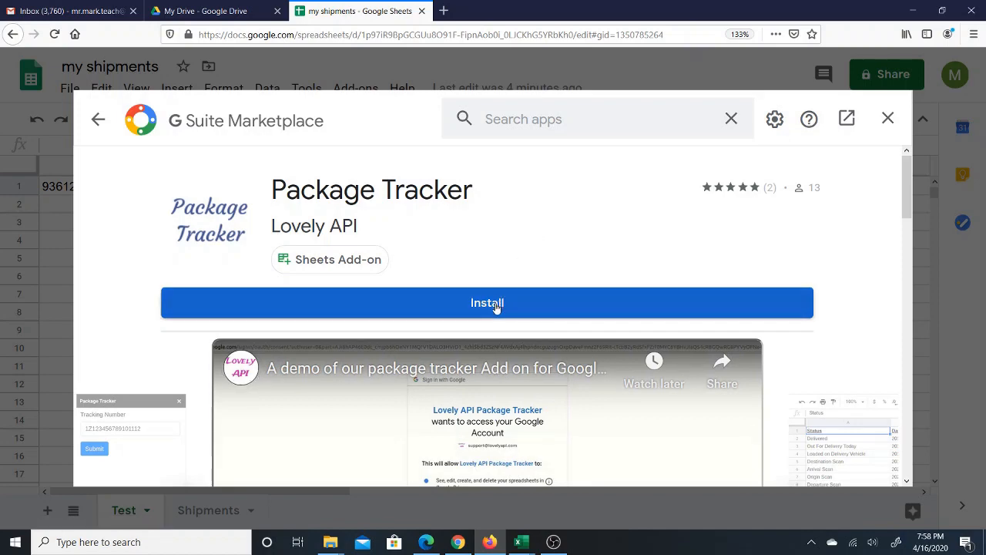
pyautogui.click(487, 302)
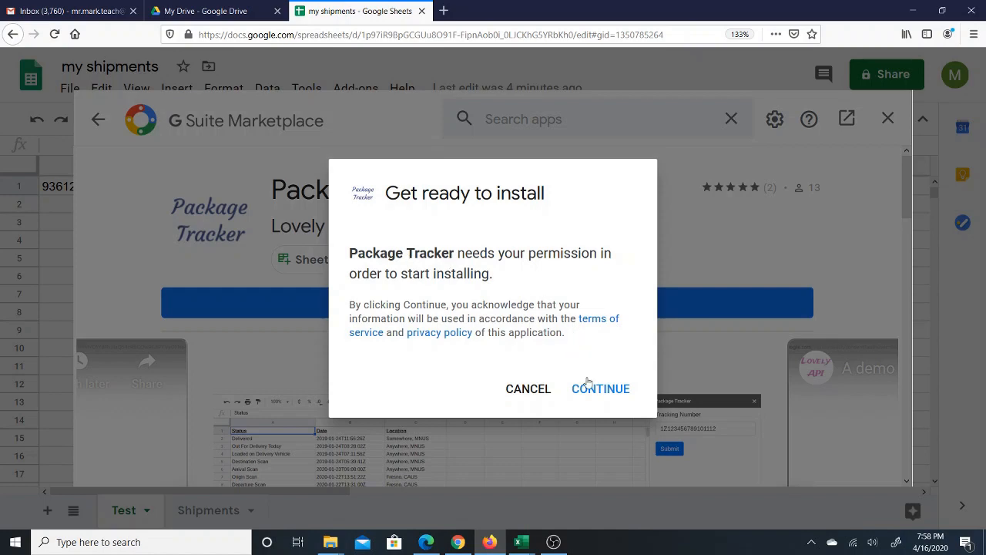
# Continue the install, choose the Google account and allow Package Tracker's requested access
pyautogui.click(601, 389)
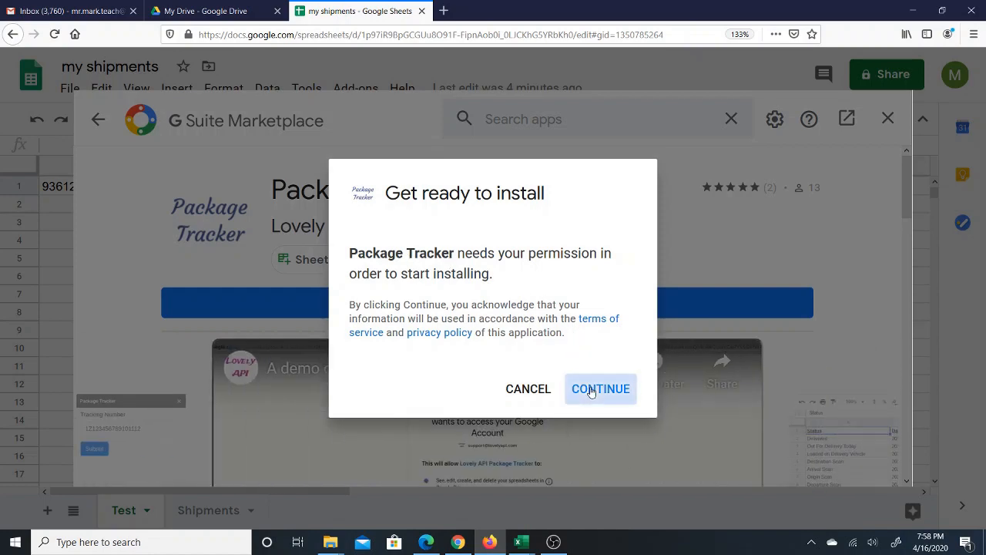
pyautogui.click(601, 388)
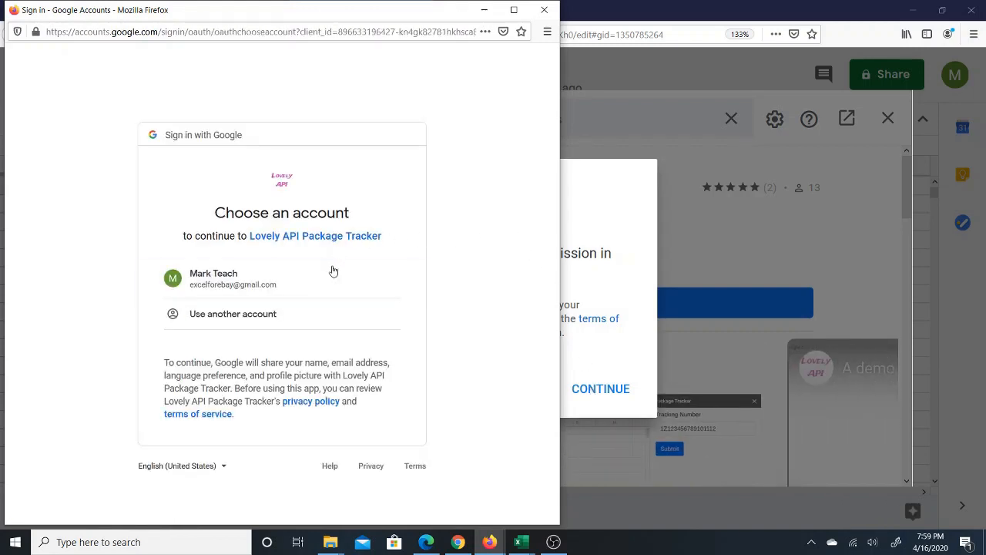
pyautogui.click(232, 277)
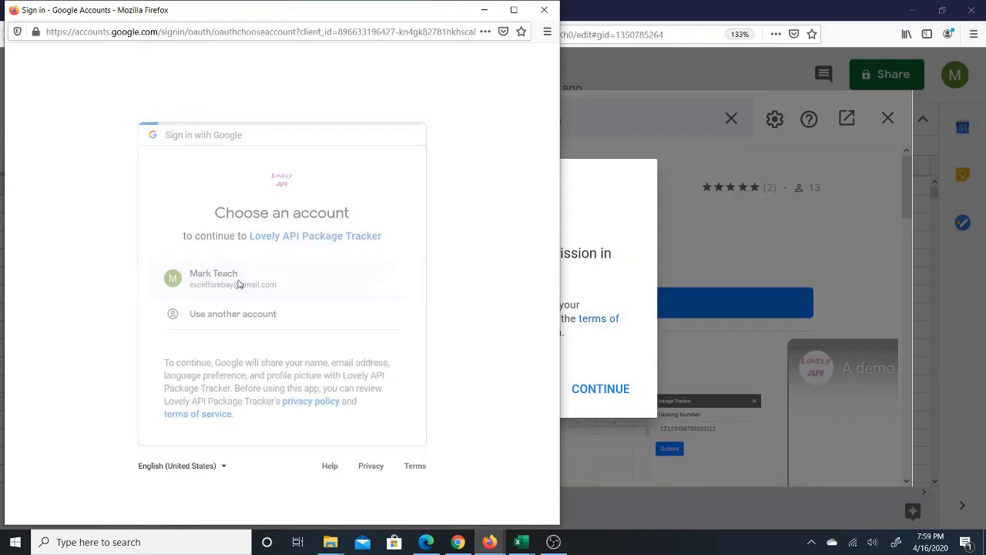
pyautogui.click(233, 277)
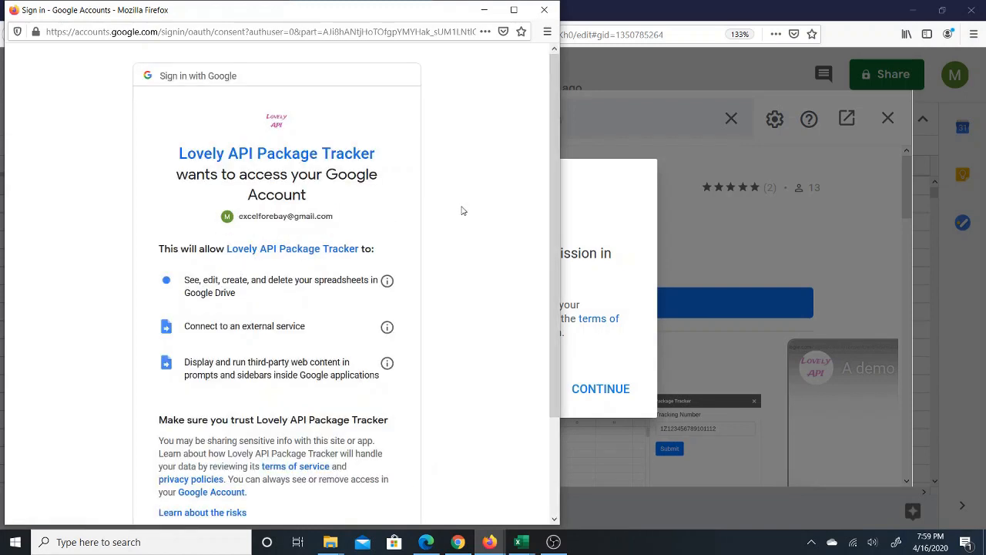
pyautogui.scroll(-3)
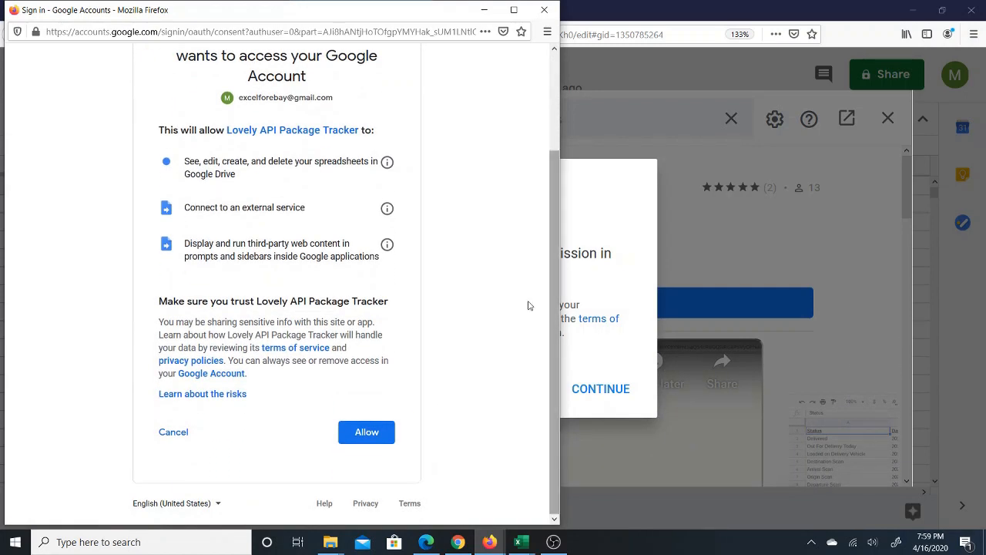
pyautogui.click(367, 431)
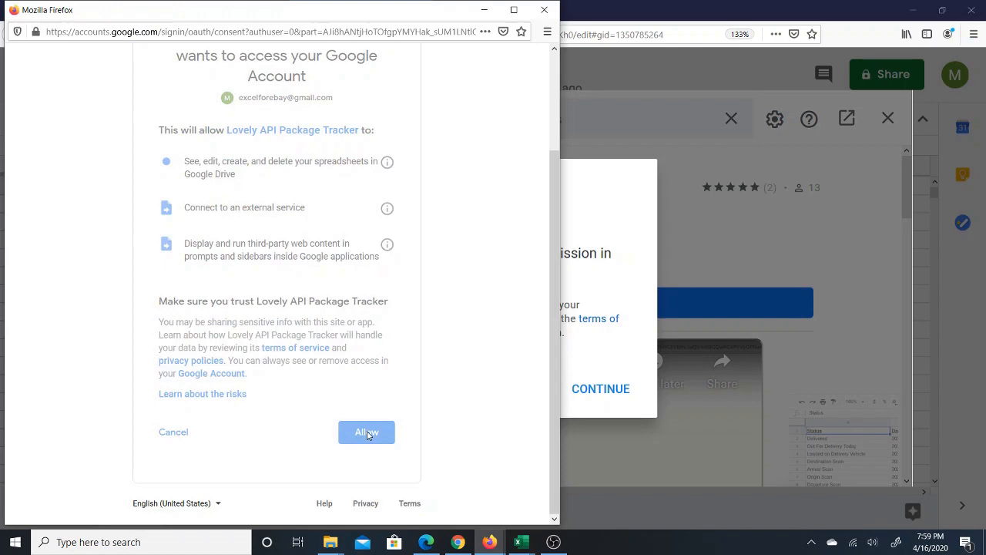
pyautogui.click(367, 432)
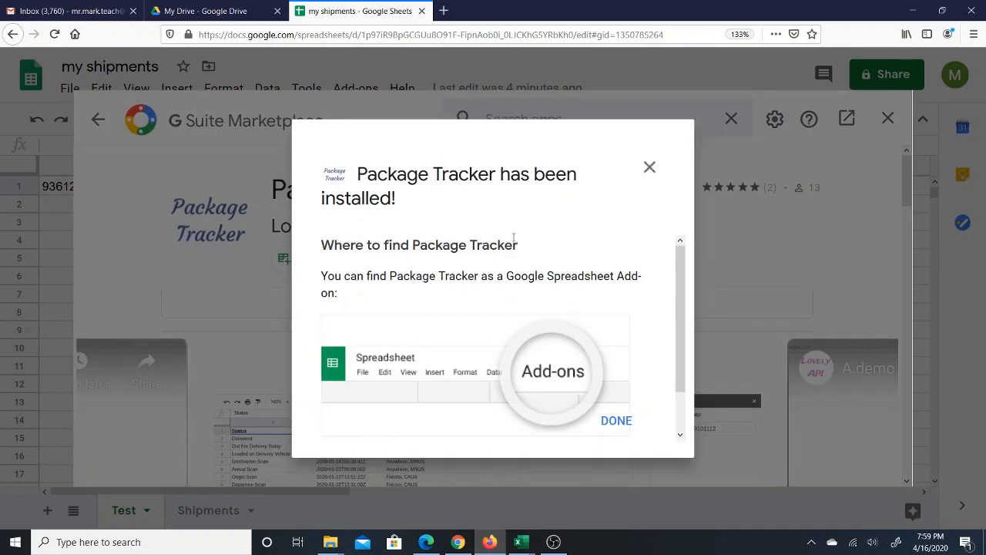
pyautogui.moveTo(478, 201)
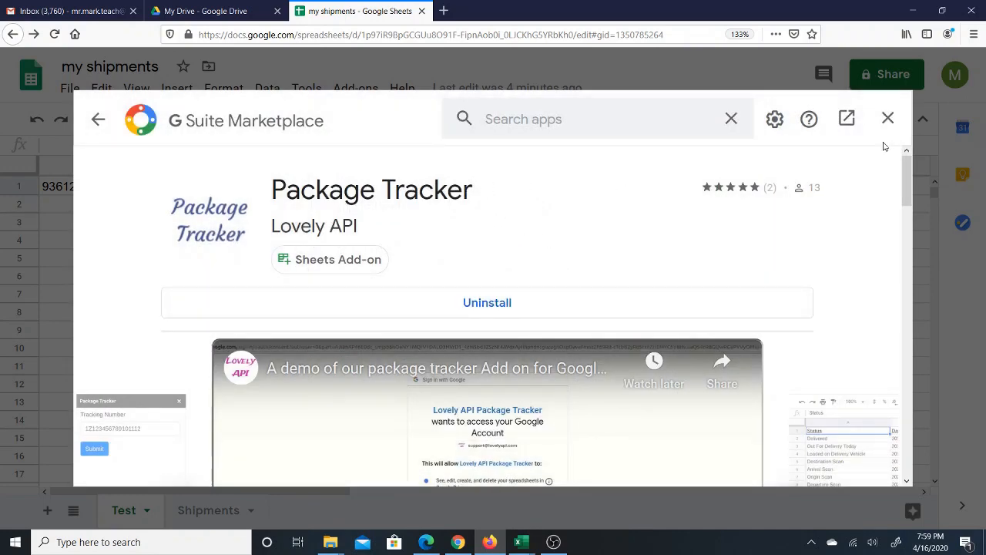
# Close G Suite Marketplace to return to the my shipments sheet
pyautogui.click(888, 117)
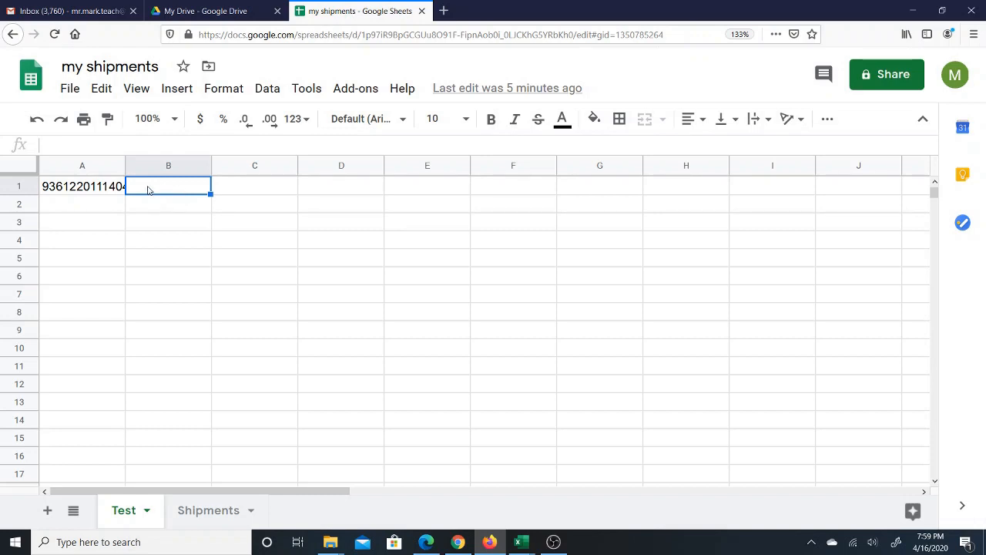
pyautogui.moveTo(93, 188)
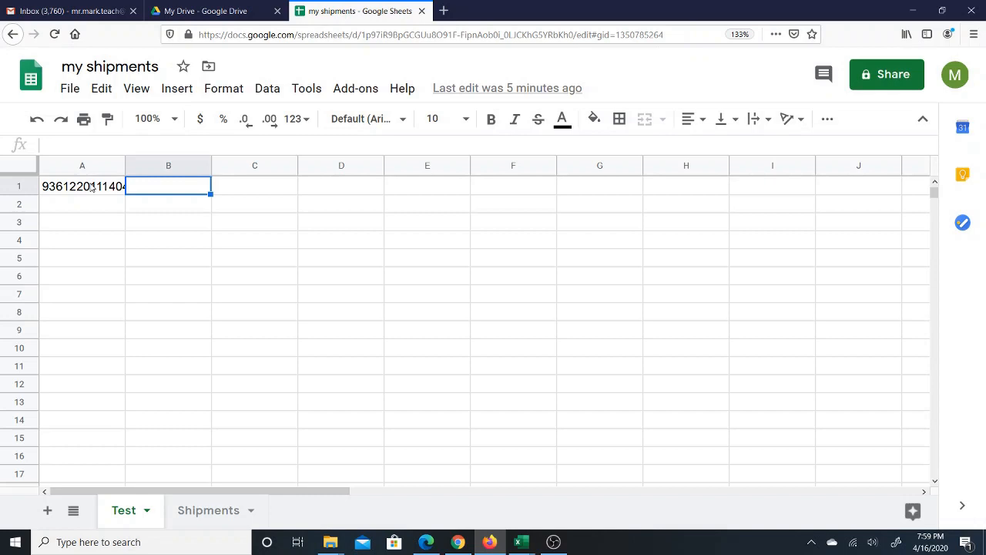
pyautogui.moveTo(107, 170)
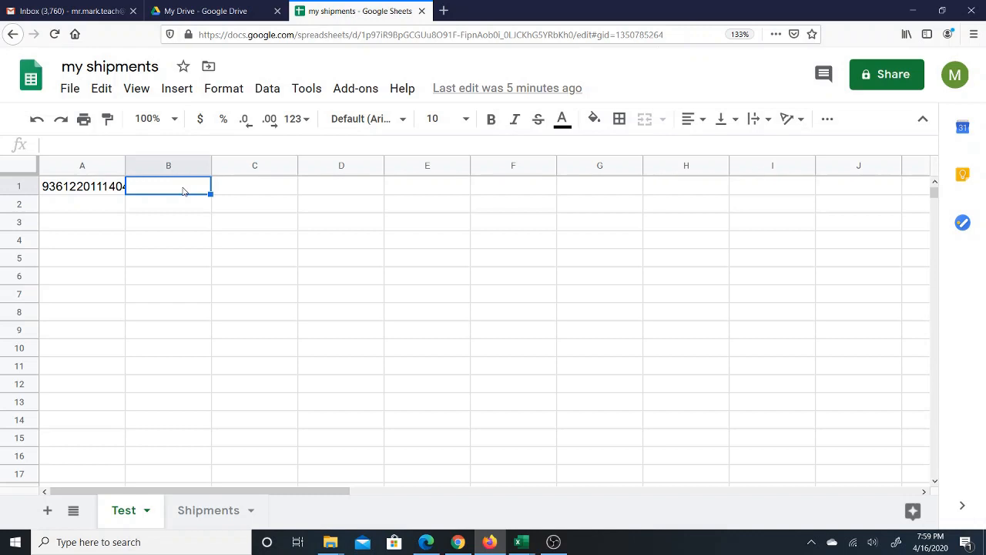
# Enter =status(a1,true) in B1 to fetch the tracking history for A1
pyautogui.write('=')
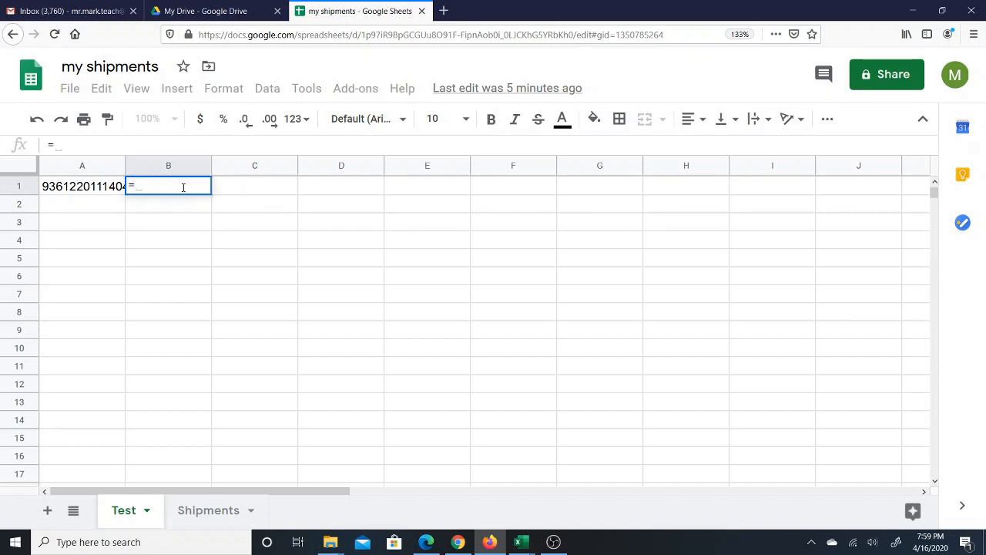
pyautogui.write('sta')
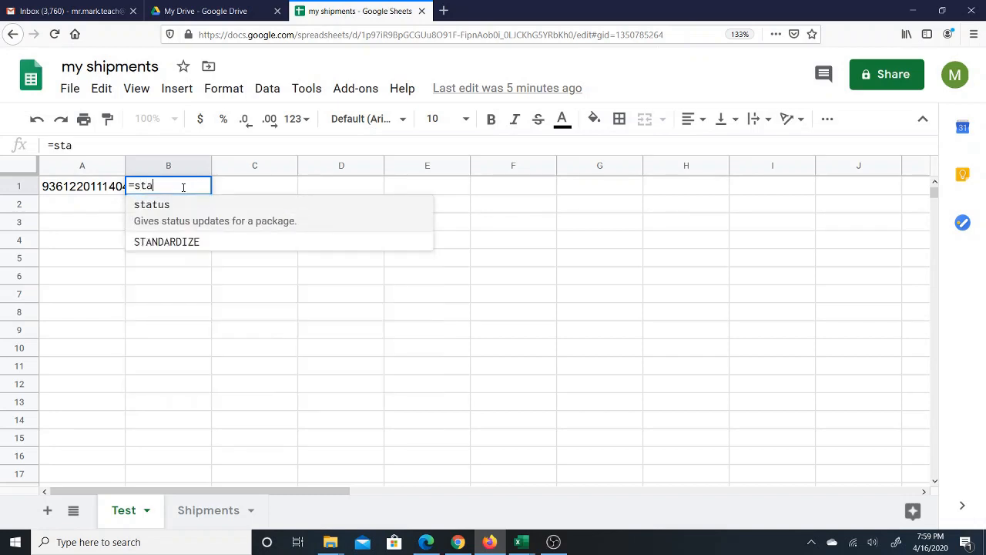
pyautogui.write('tus(')
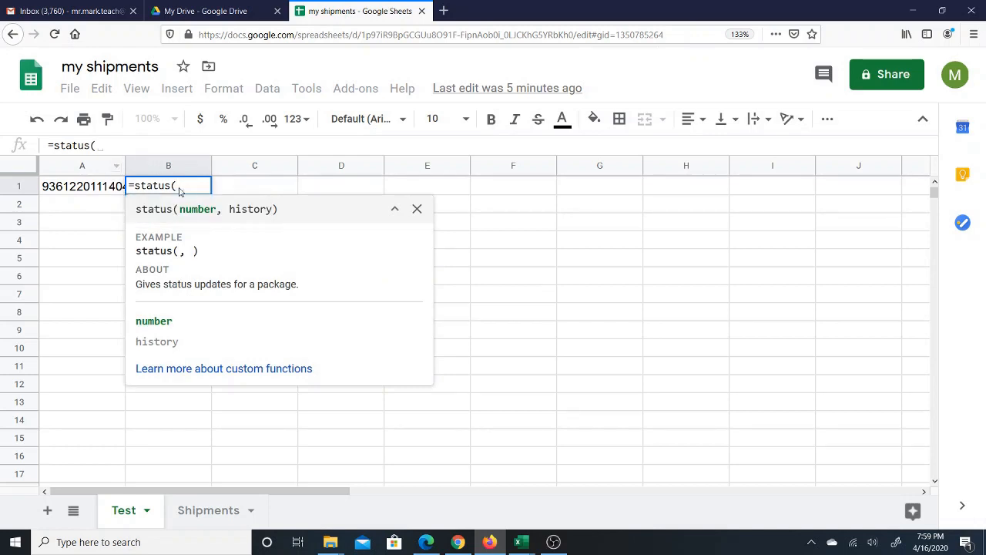
pyautogui.write('a')
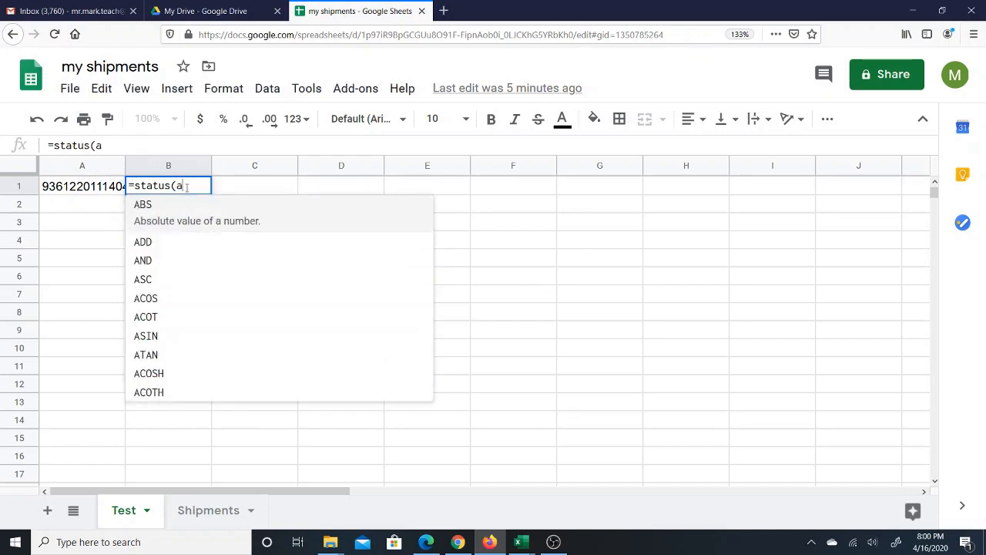
pyautogui.write('1')
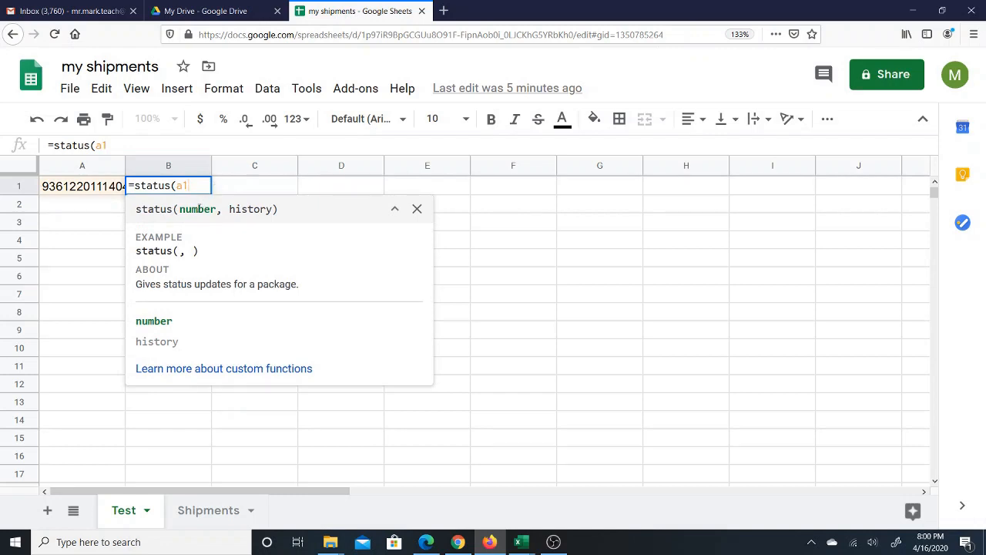
pyautogui.write(',')
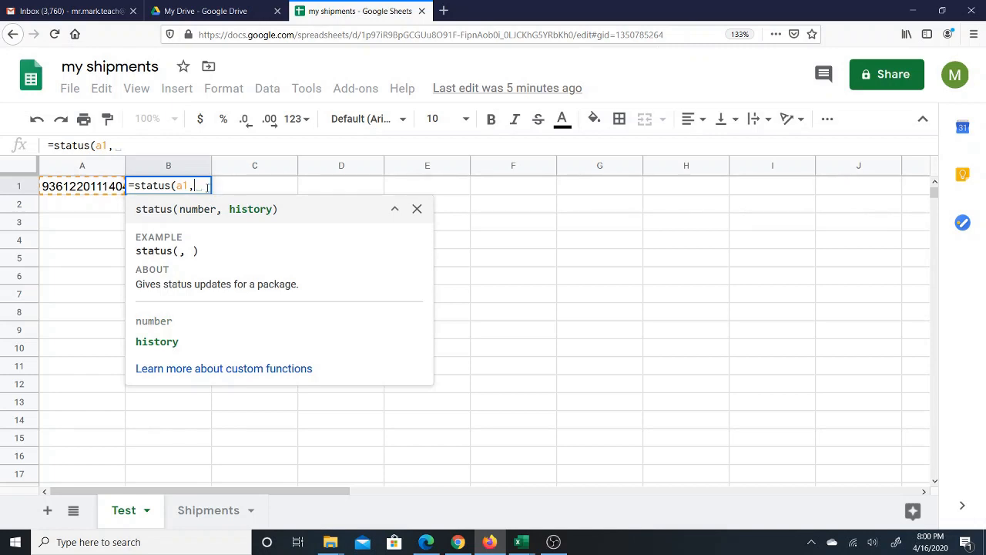
pyautogui.write('true)')
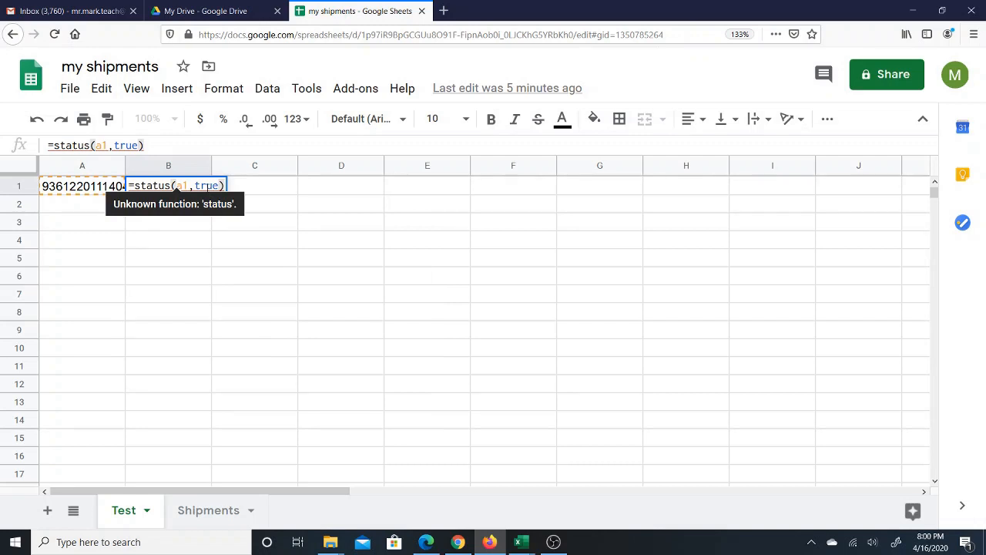
pyautogui.press('enter')
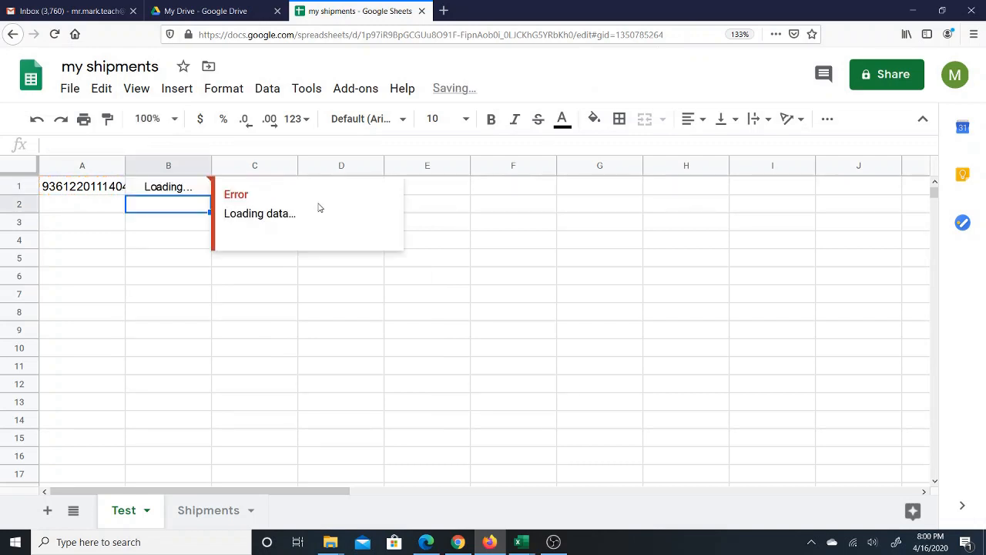
# Check the latest timestamp in C1 and earliest status in B13, then return to B1's formula
pyautogui.click(255, 185)
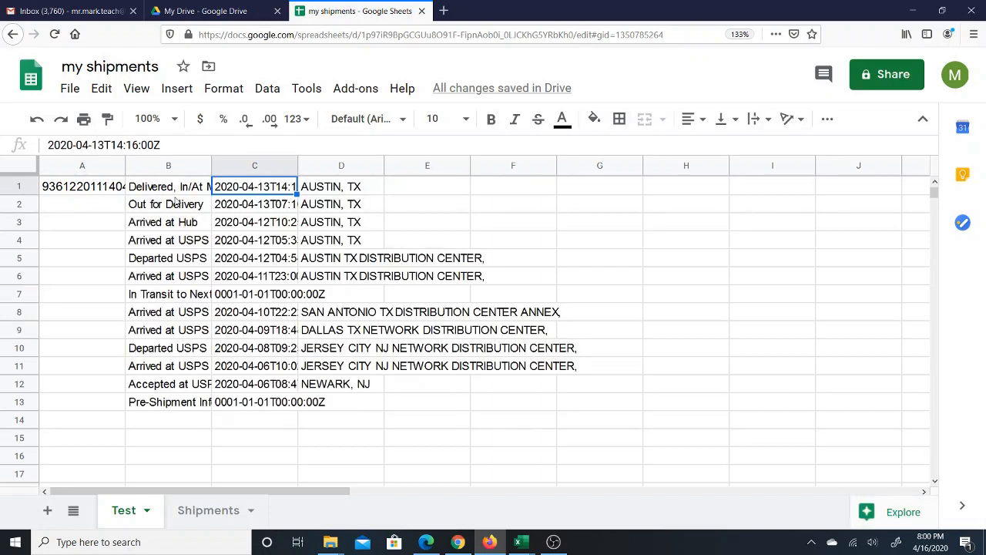
pyautogui.click(168, 401)
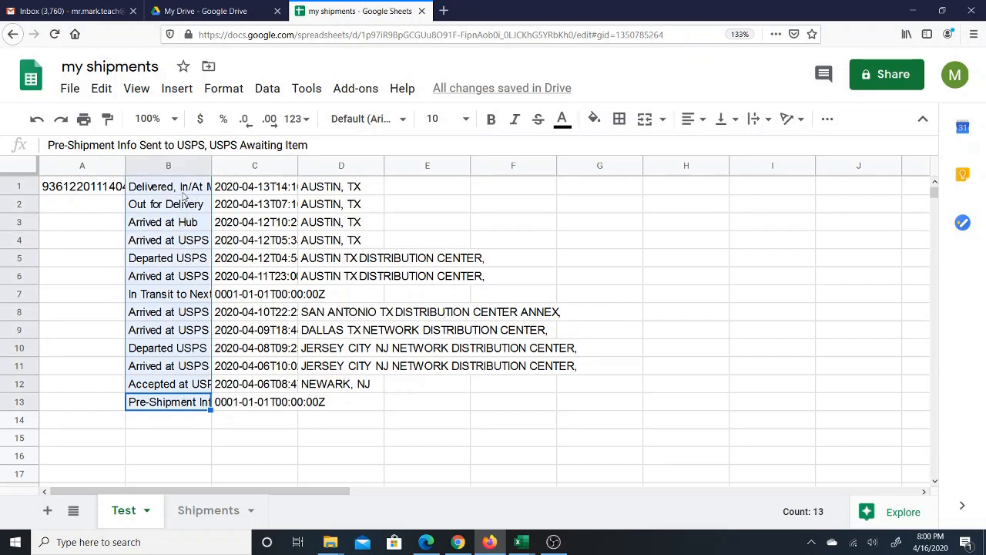
pyautogui.click(168, 187)
pyautogui.write('=status(A1, ')
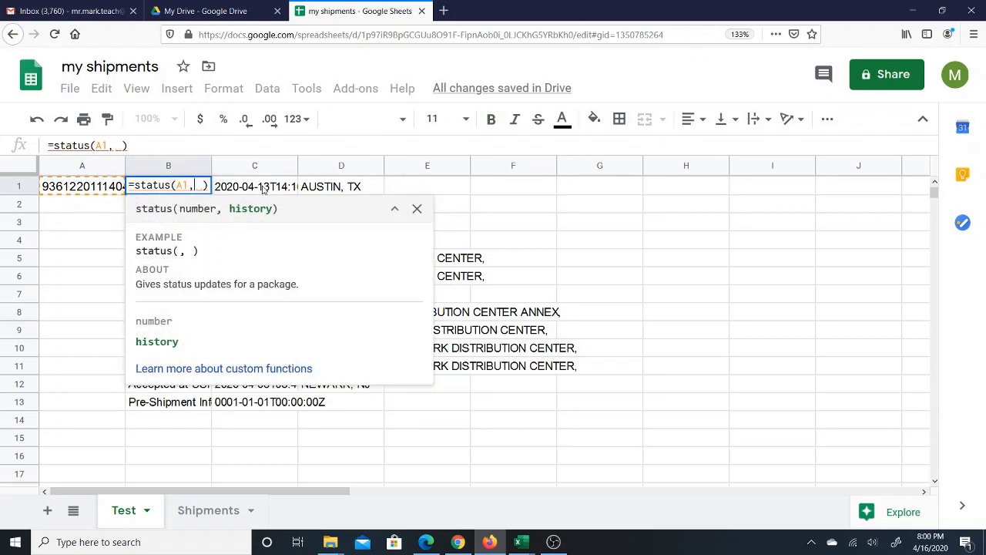
# Set B1's second argument to false so only the latest event is returned, then review it
pyautogui.write('false')
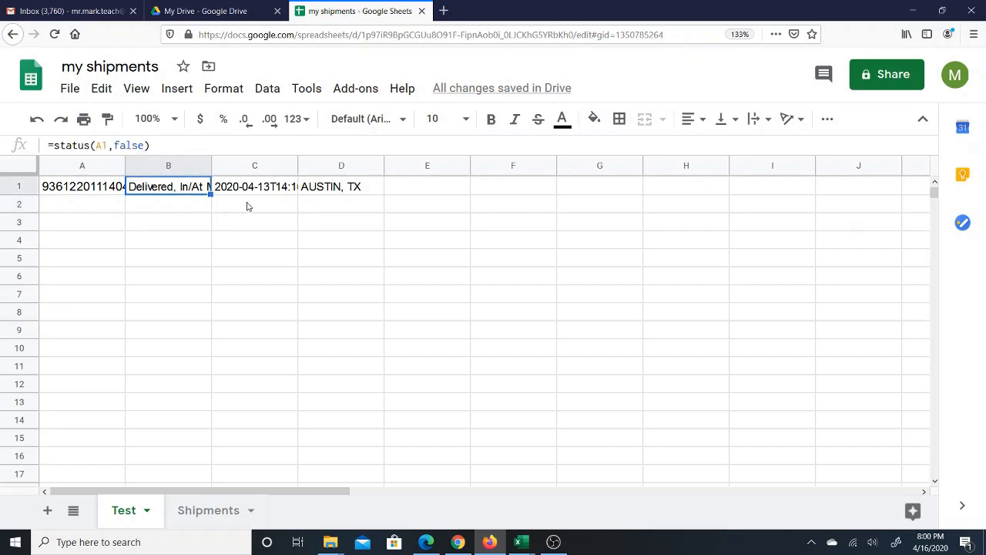
pyautogui.click(254, 203)
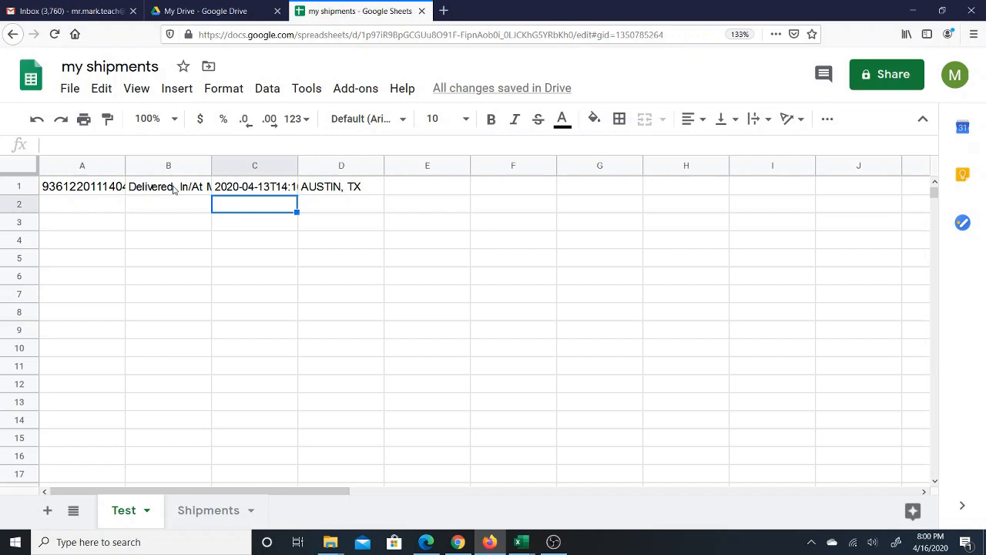
pyautogui.click(168, 185)
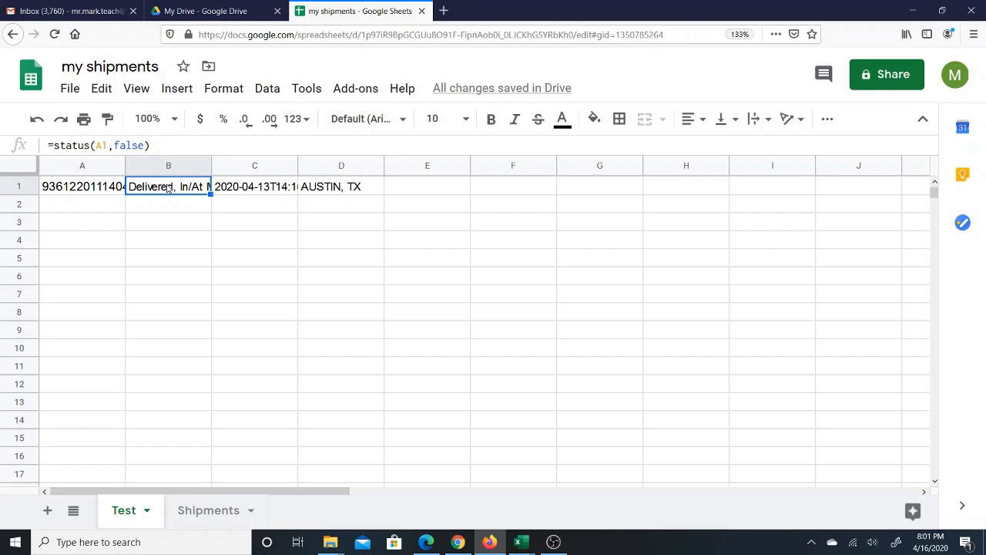
pyautogui.moveTo(169, 227)
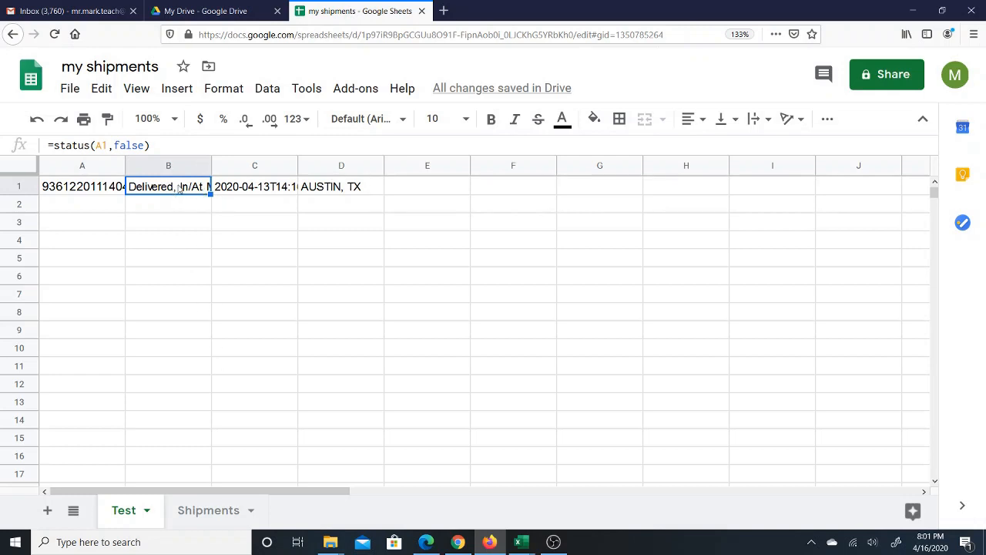
pyautogui.moveTo(204, 194)
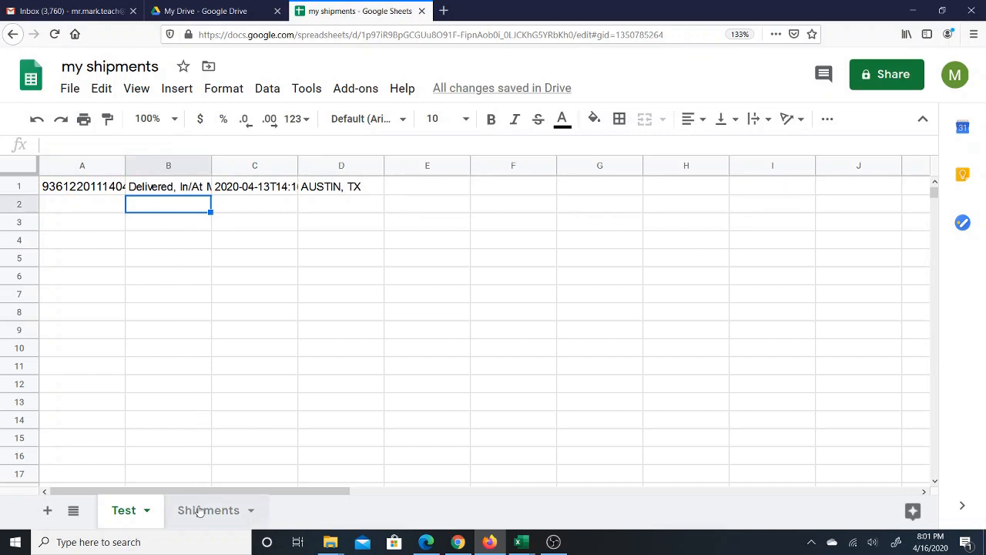
# On the Shipments sheet, enter =status(B2,false) in C2 for the row-2 tracking number
pyautogui.click(208, 509)
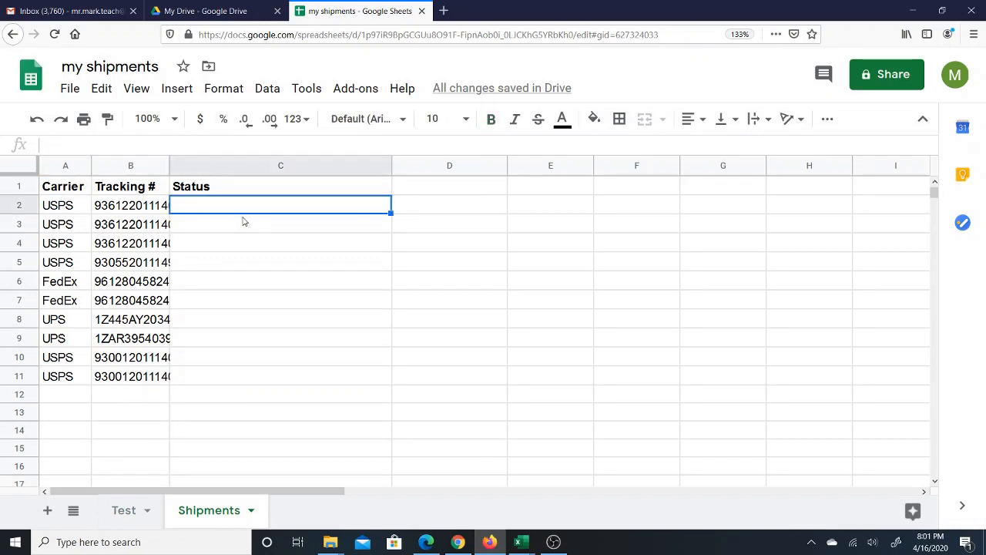
pyautogui.moveTo(200, 214)
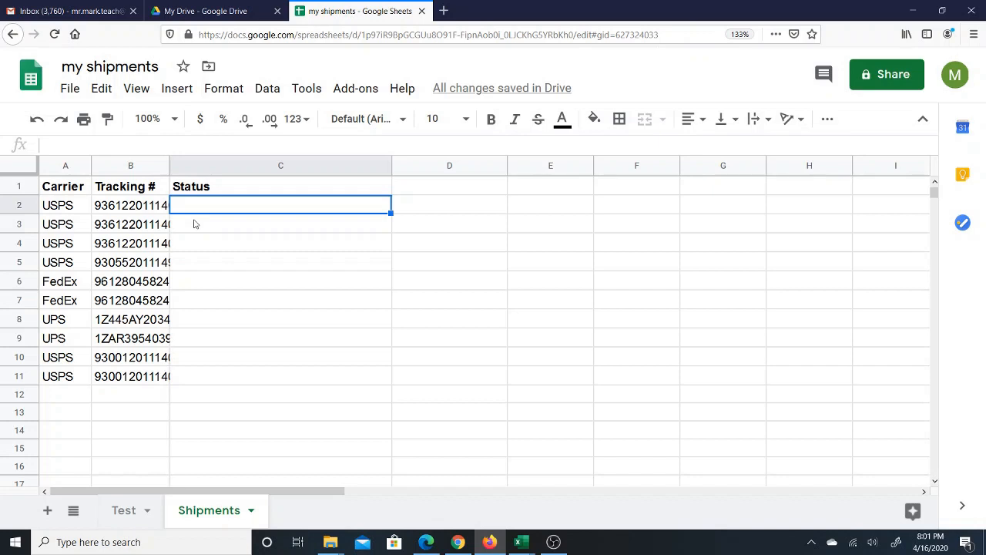
pyautogui.moveTo(214, 213)
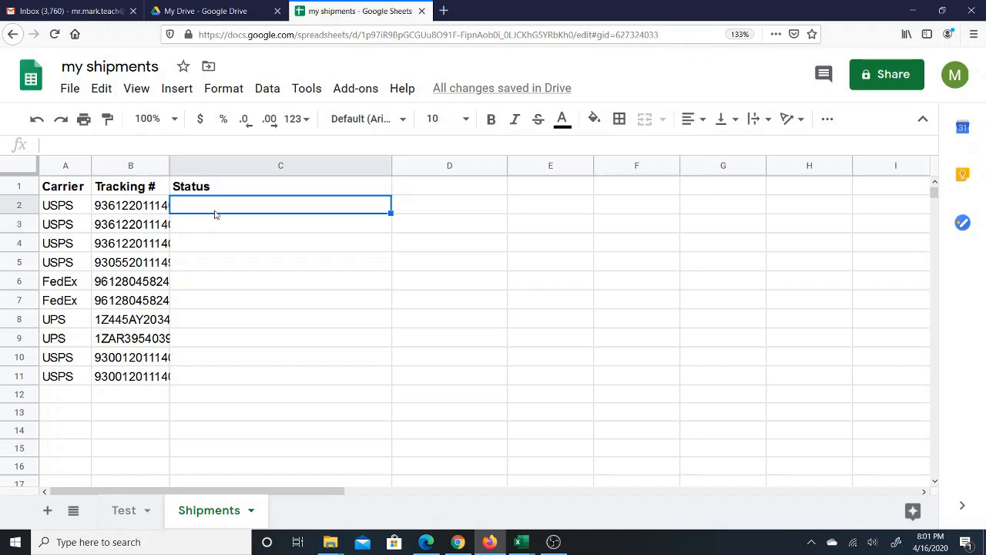
pyautogui.write('=sta')
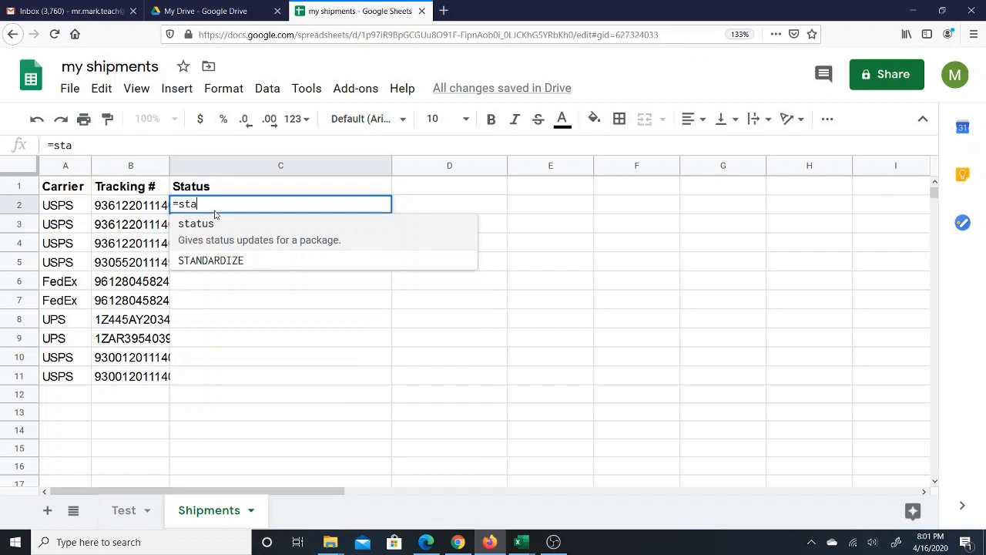
pyautogui.write('t')
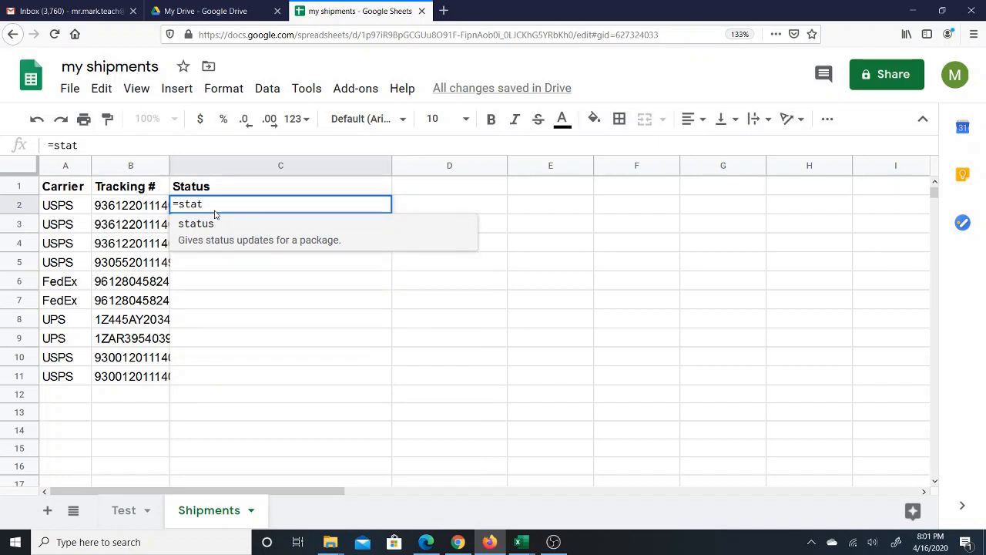
pyautogui.write('us')
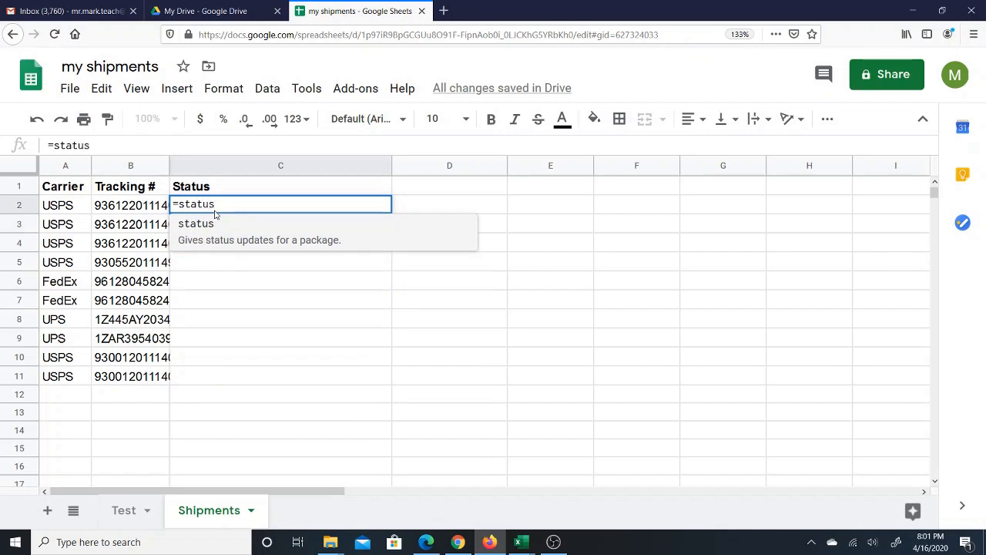
pyautogui.write('(')
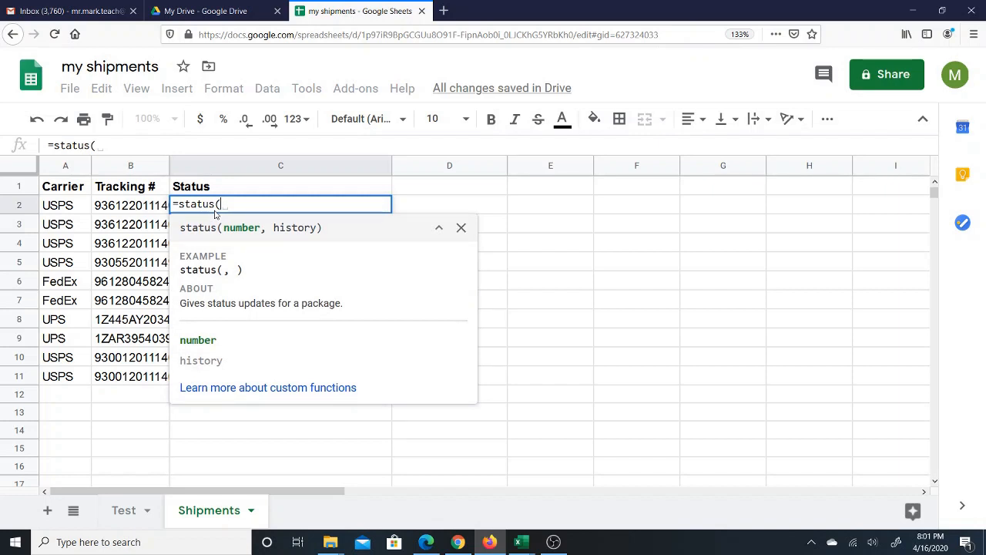
pyautogui.write('b')
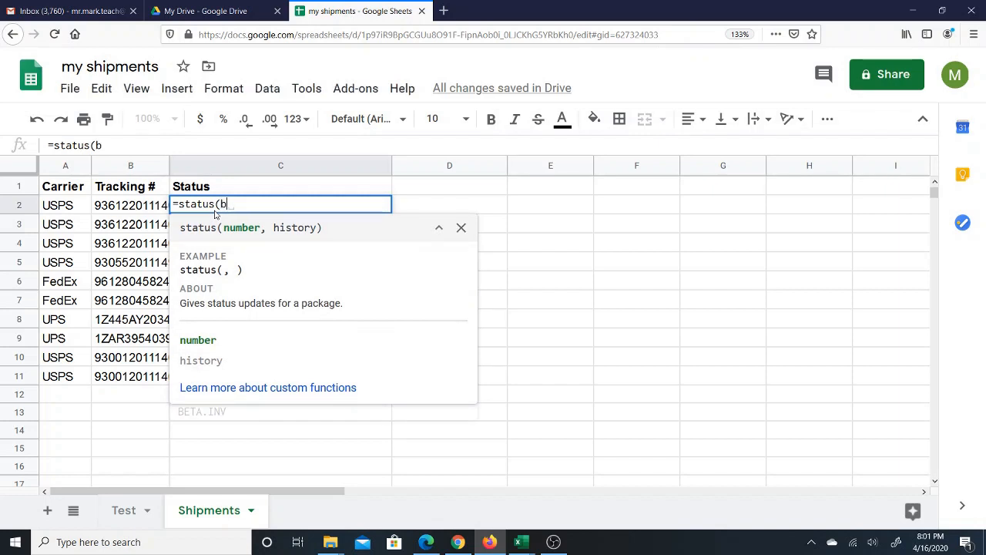
pyautogui.write('2')
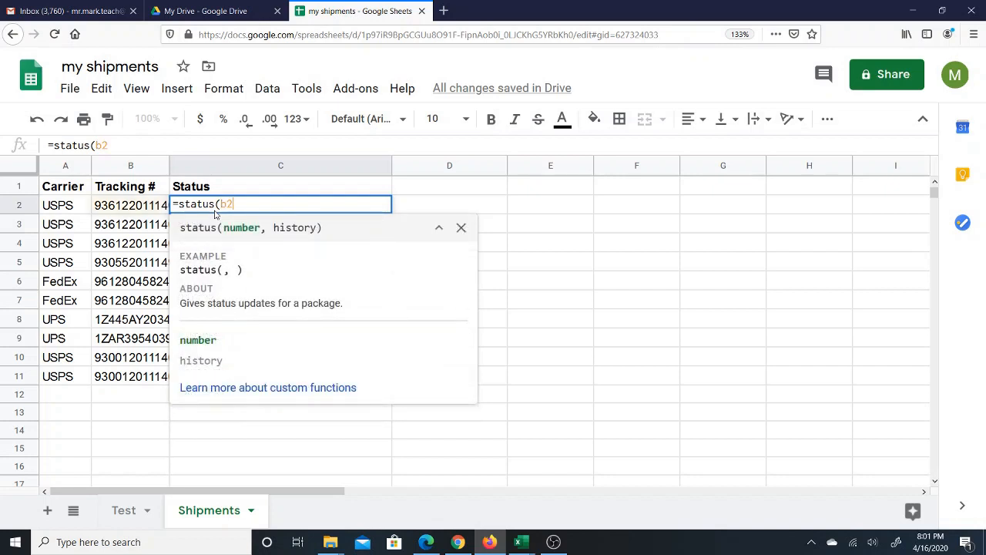
pyautogui.write(',')
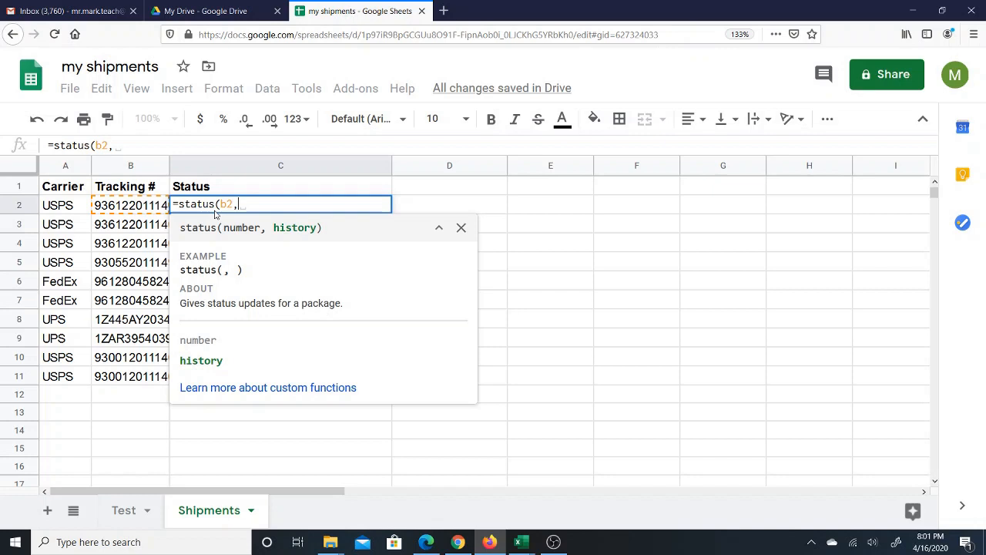
pyautogui.write('false')
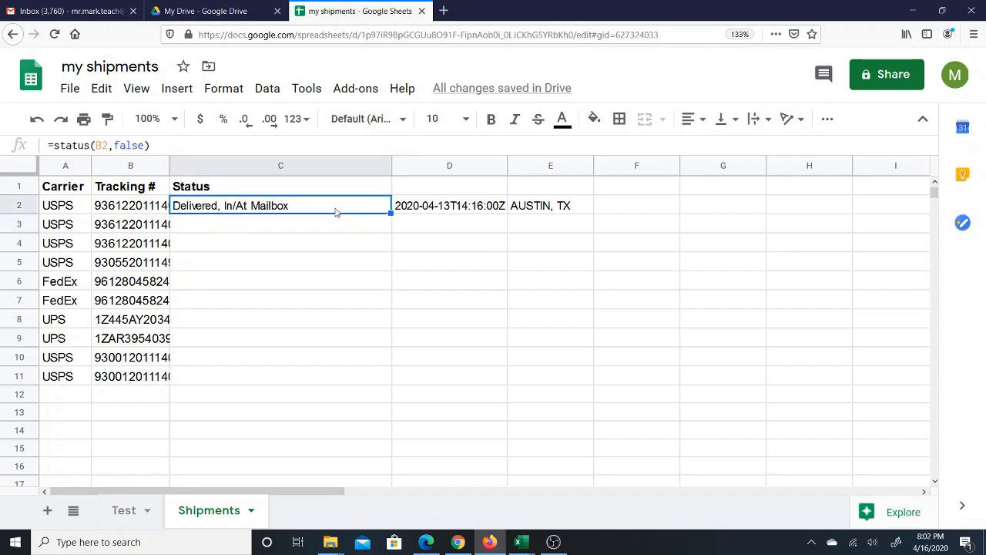
pyautogui.moveTo(430, 213)
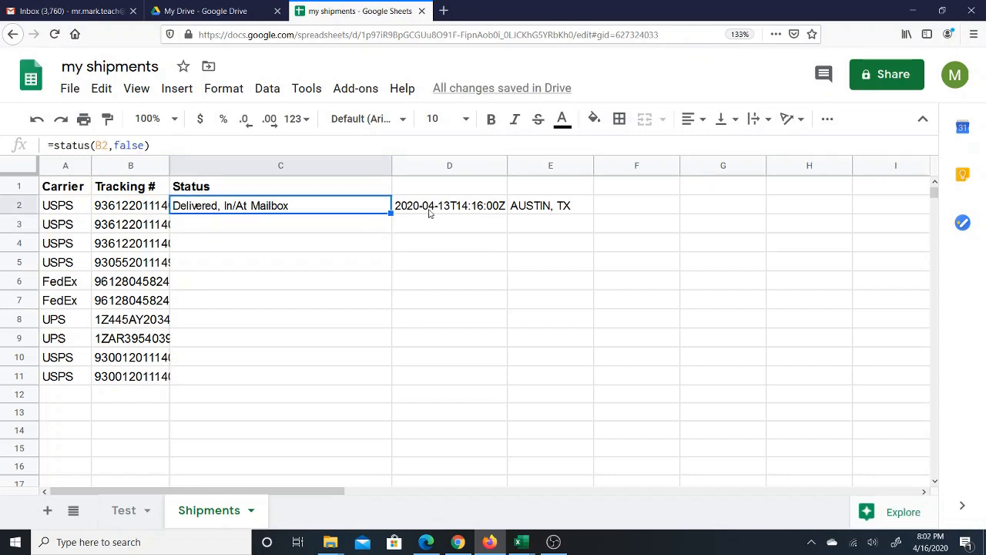
# Check the returned timestamp 2020-04-13T14:16:00Z in D2, then return to C2's formula
pyautogui.click(450, 205)
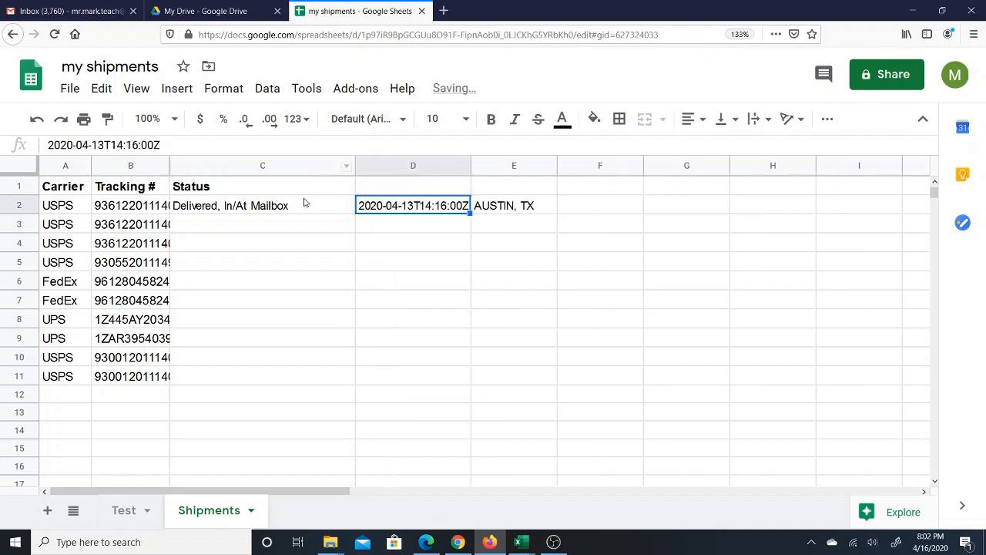
pyautogui.click(262, 205)
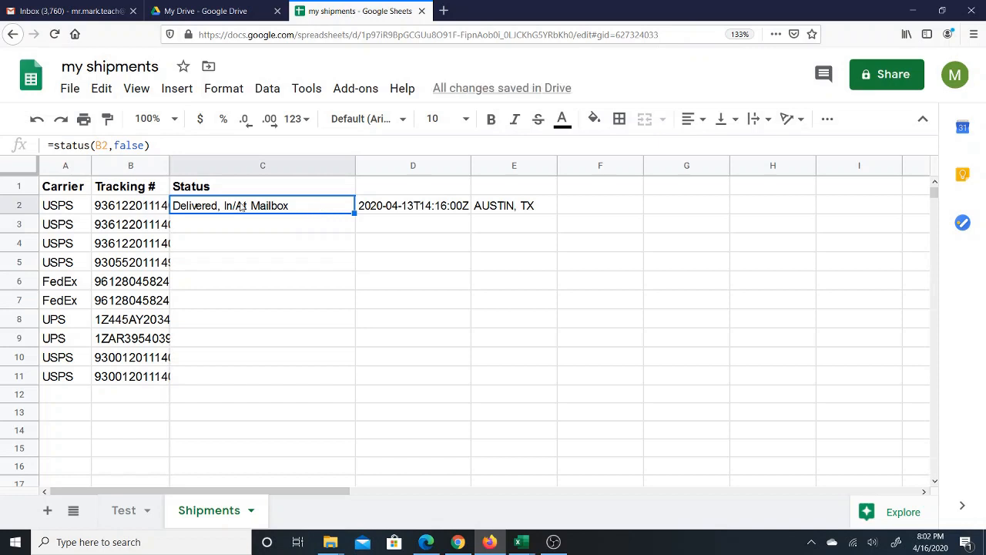
pyautogui.moveTo(352, 217)
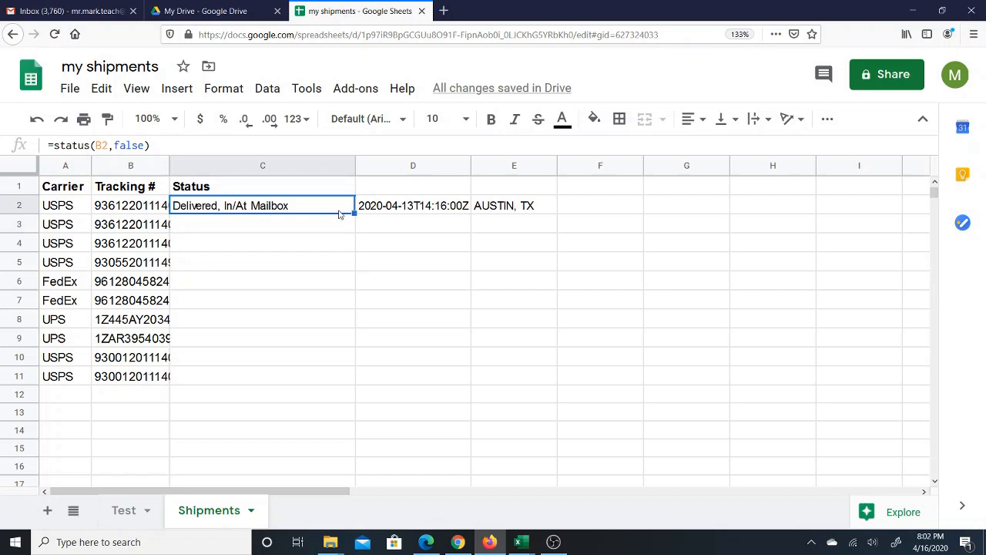
pyautogui.moveTo(351, 216)
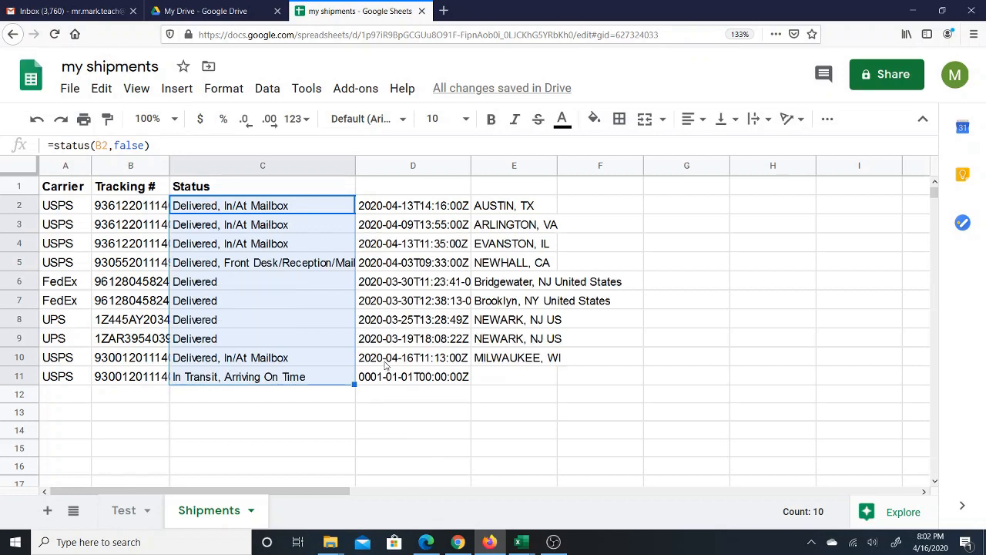
pyautogui.moveTo(308, 197)
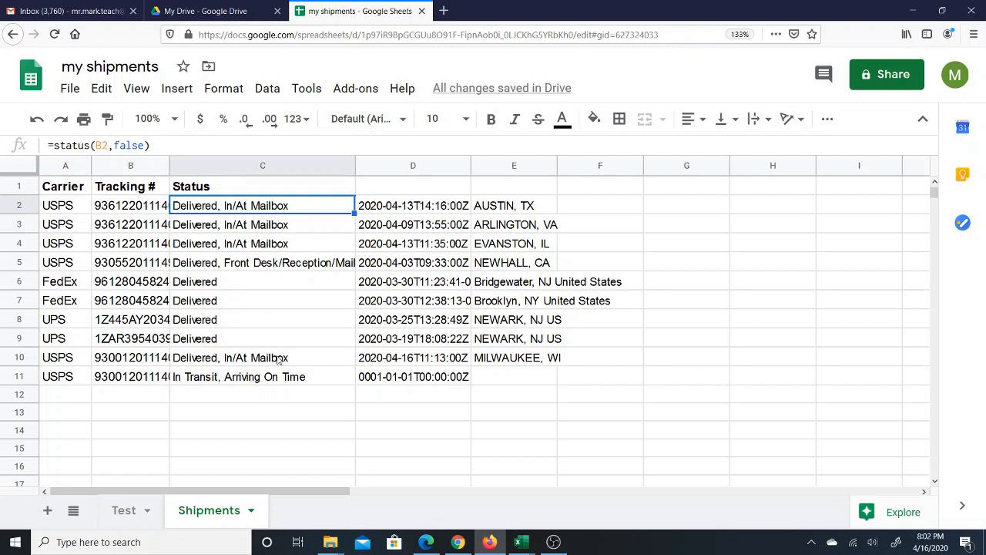
pyautogui.click(262, 357)
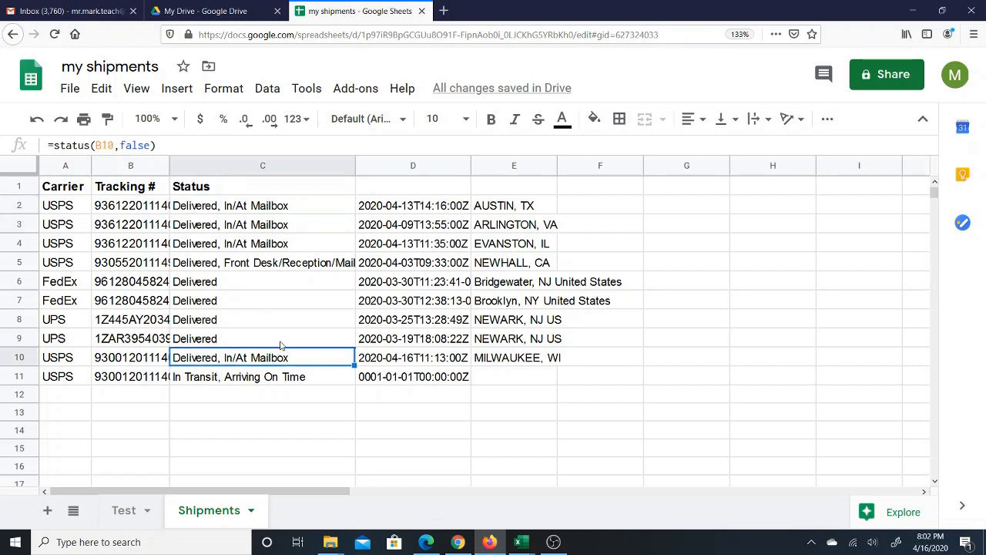
pyautogui.moveTo(280, 330)
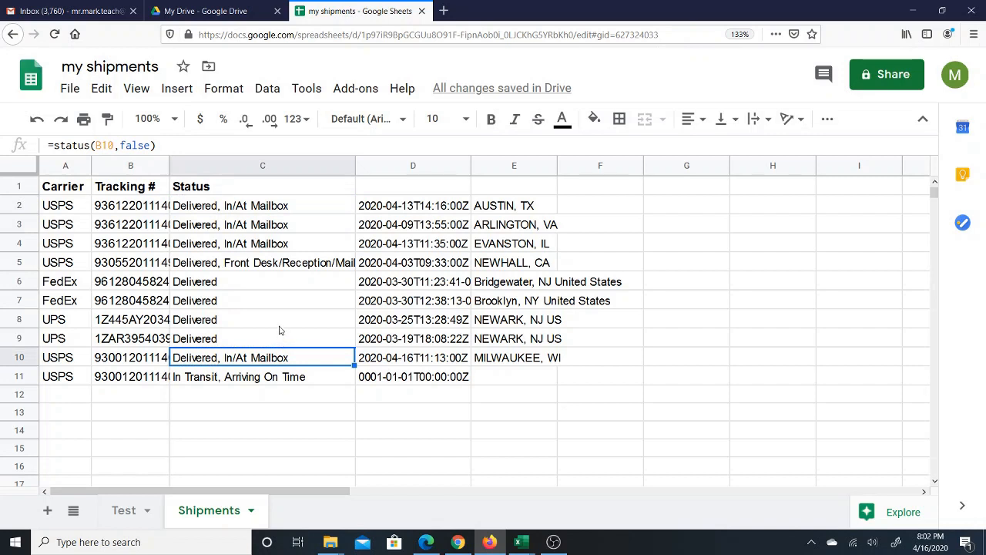
pyautogui.click(262, 376)
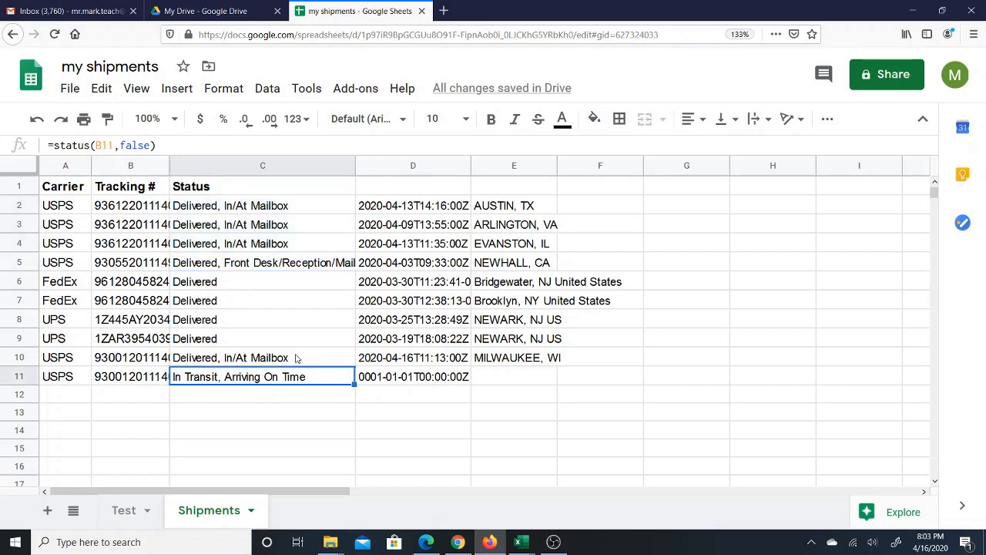
pyautogui.moveTo(265, 356)
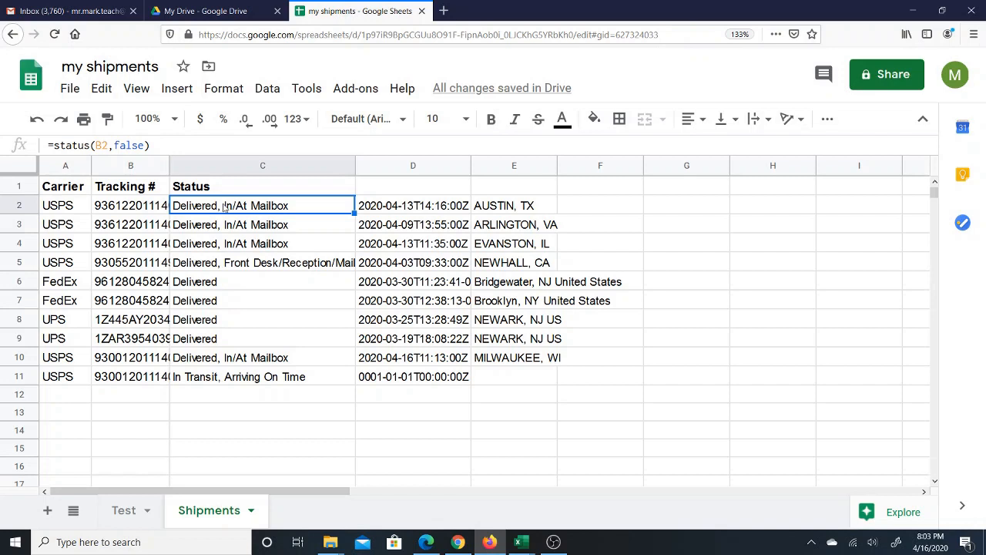
pyautogui.doubleClick(262, 205)
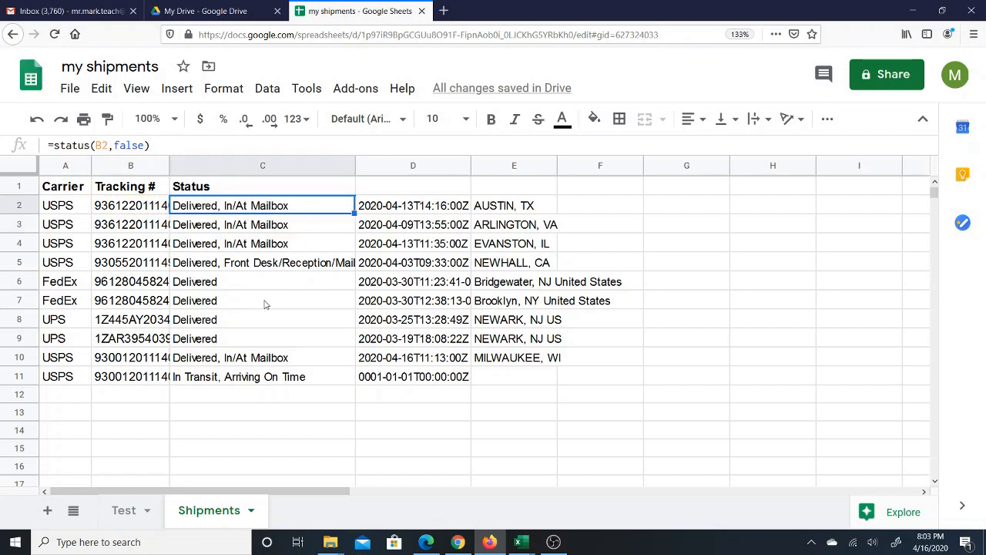
pyautogui.moveTo(247, 357)
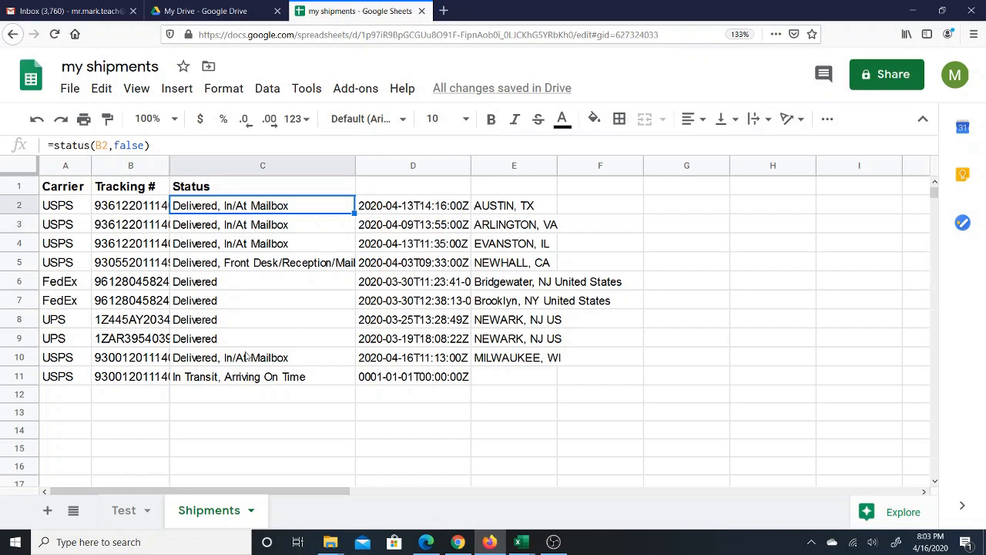
pyautogui.moveTo(71, 378)
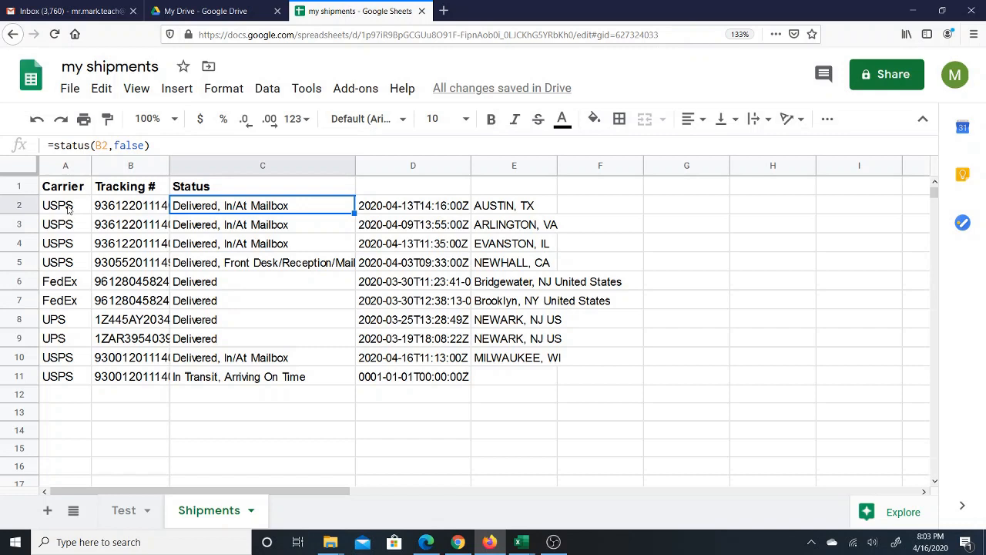
pyautogui.moveTo(219, 216)
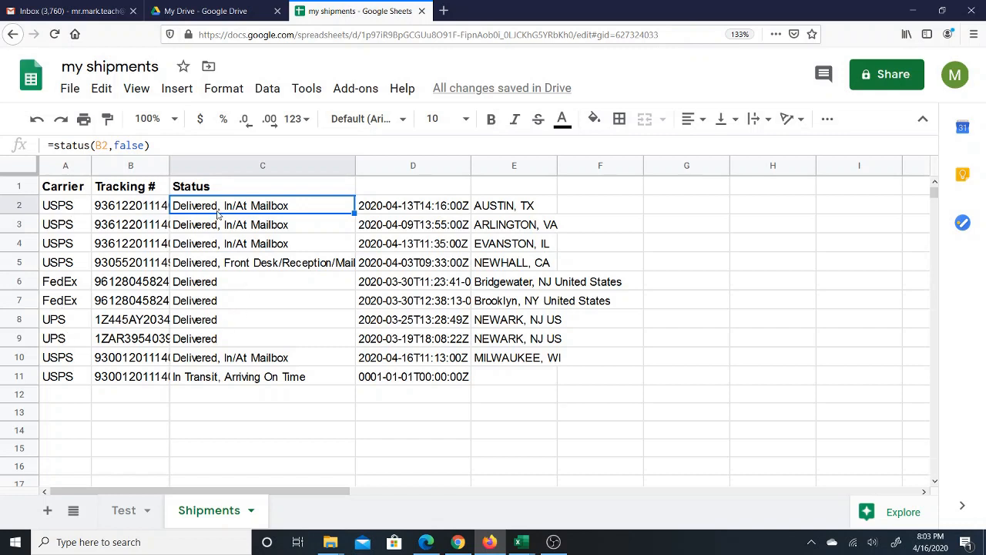
pyautogui.moveTo(262, 223)
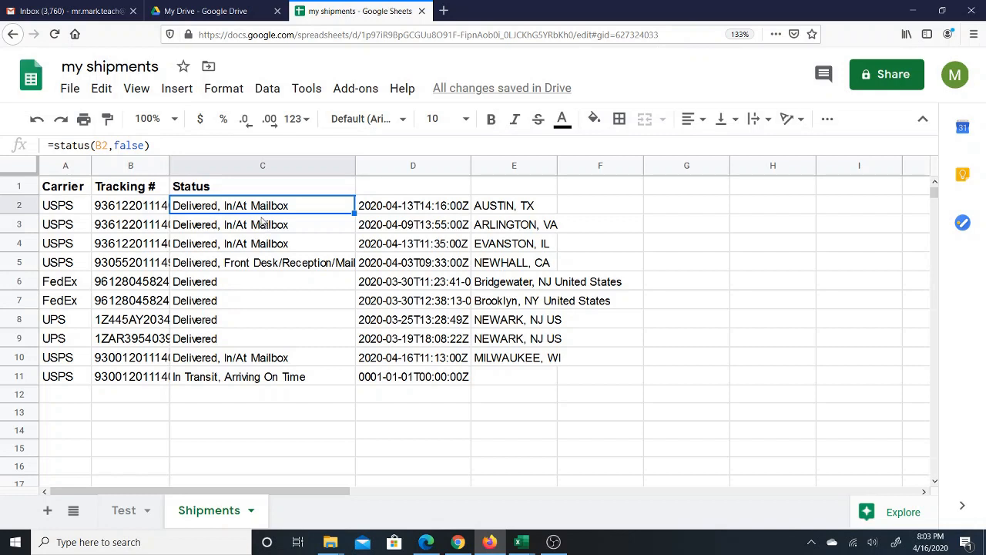
pyautogui.moveTo(260, 213)
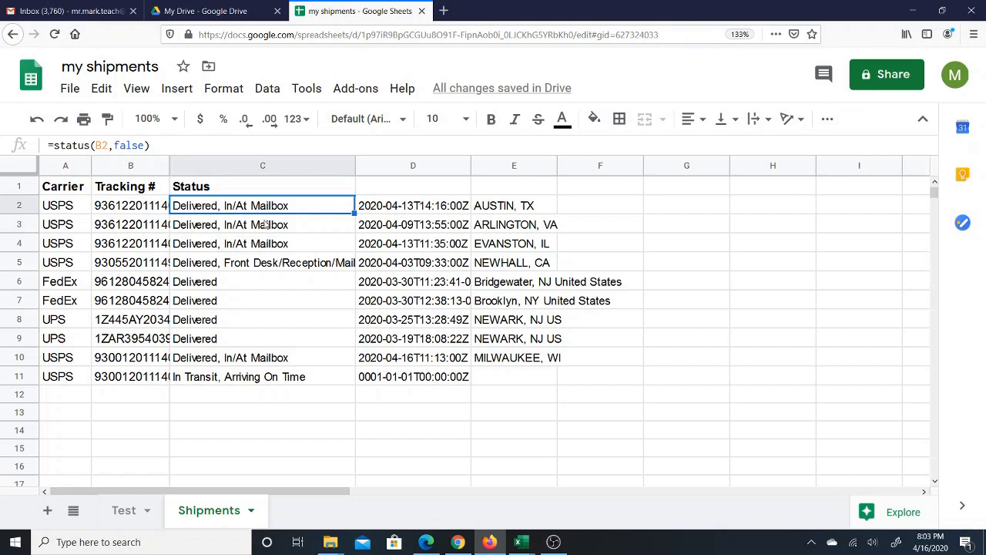
pyautogui.moveTo(265, 222)
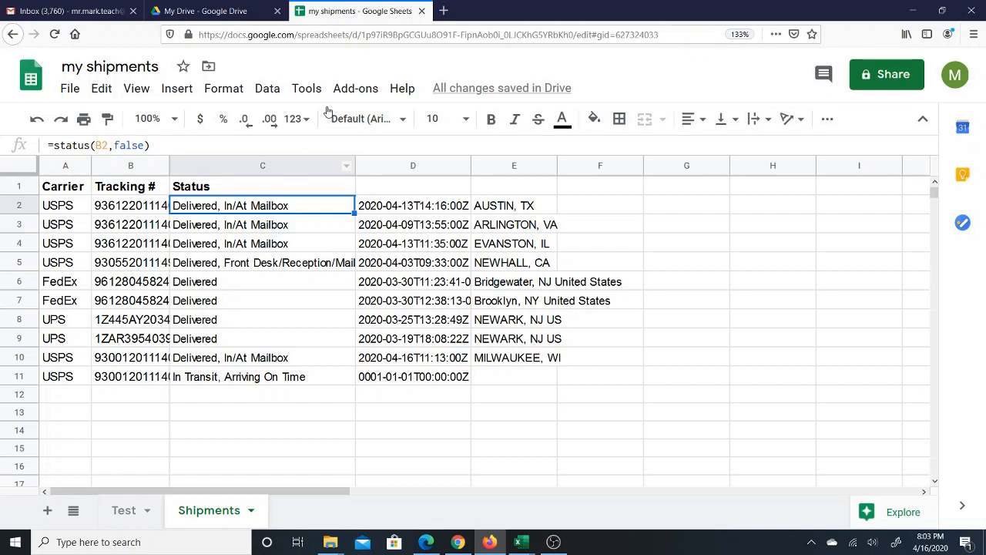
pyautogui.click(354, 88)
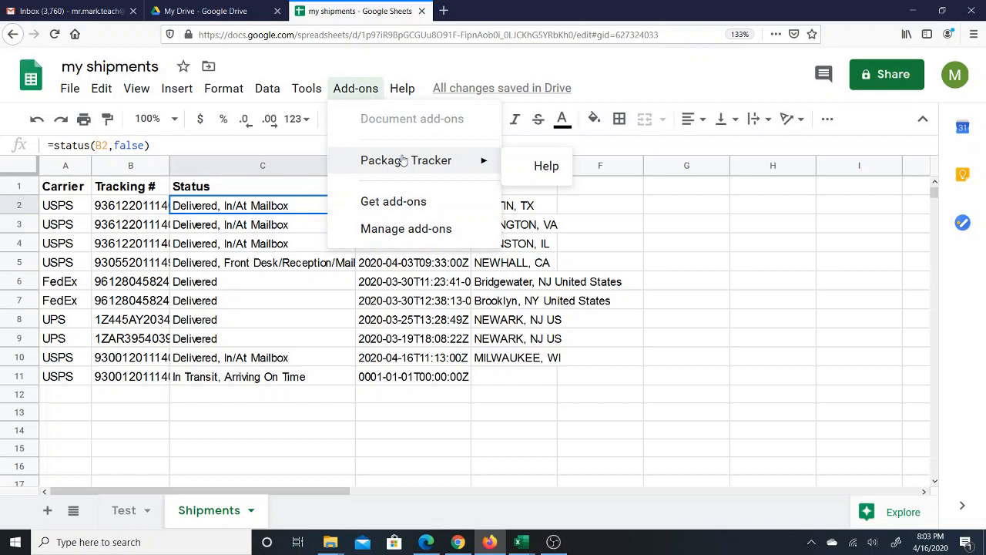
pyautogui.click(262, 340)
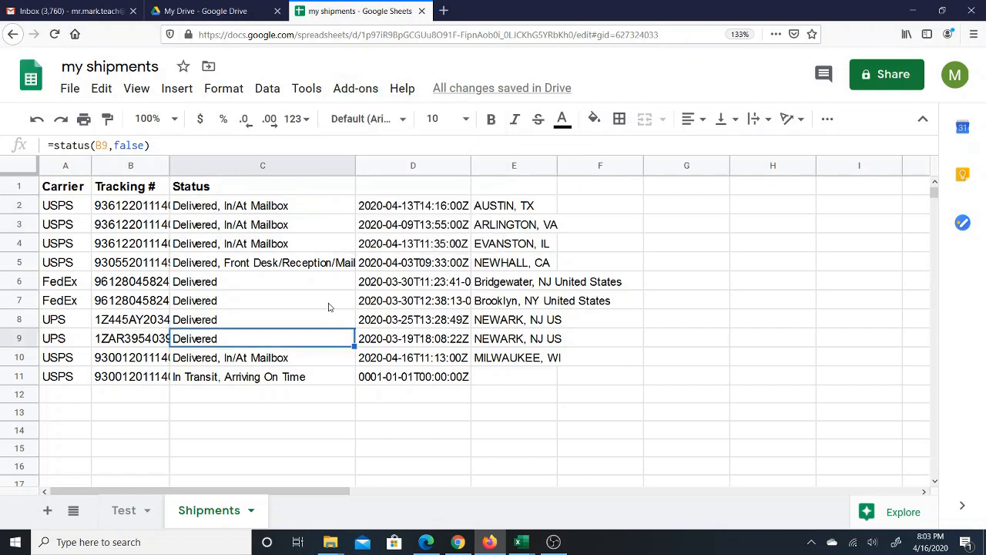
pyautogui.click(262, 205)
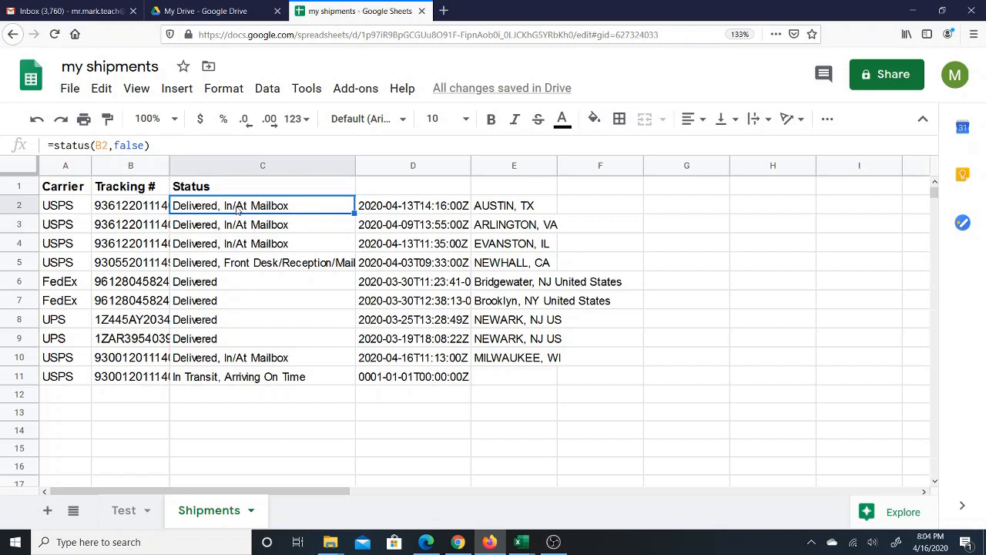
pyautogui.doubleClick(262, 205)
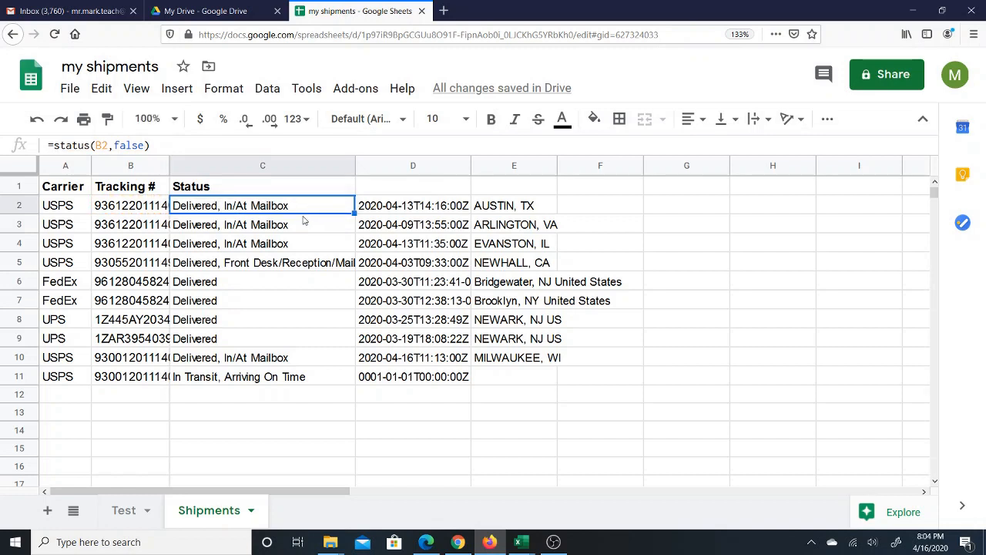
pyautogui.moveTo(309, 217)
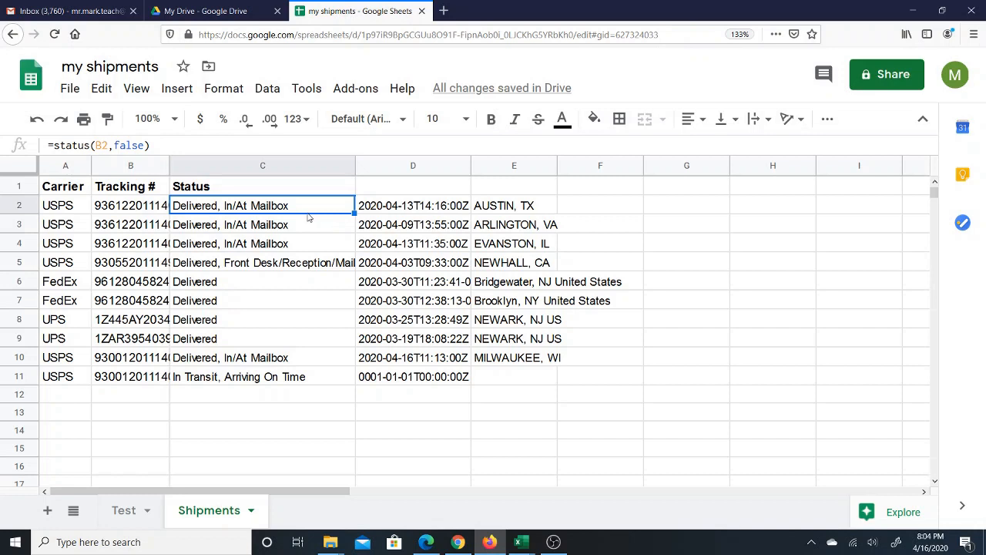
pyautogui.moveTo(299, 212)
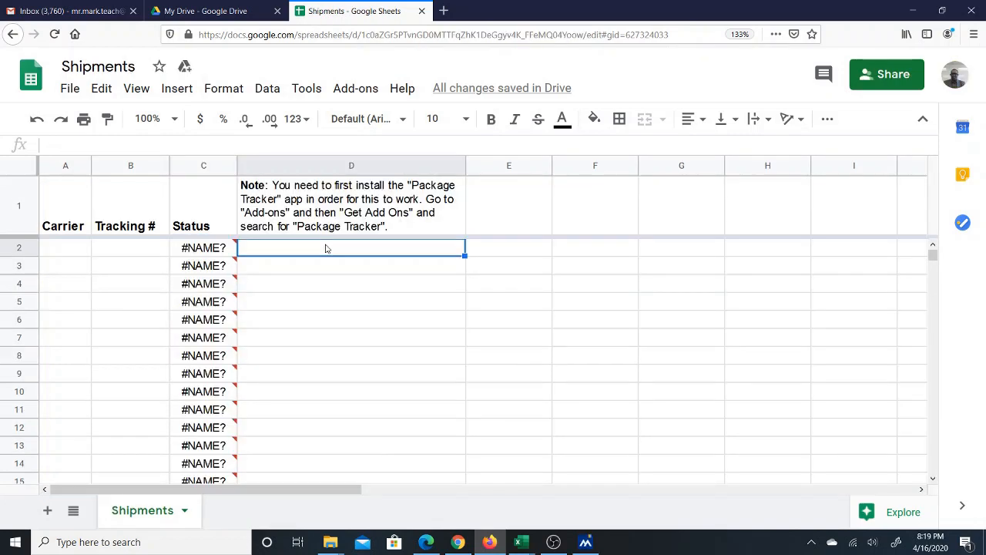
pyautogui.moveTo(349, 252)
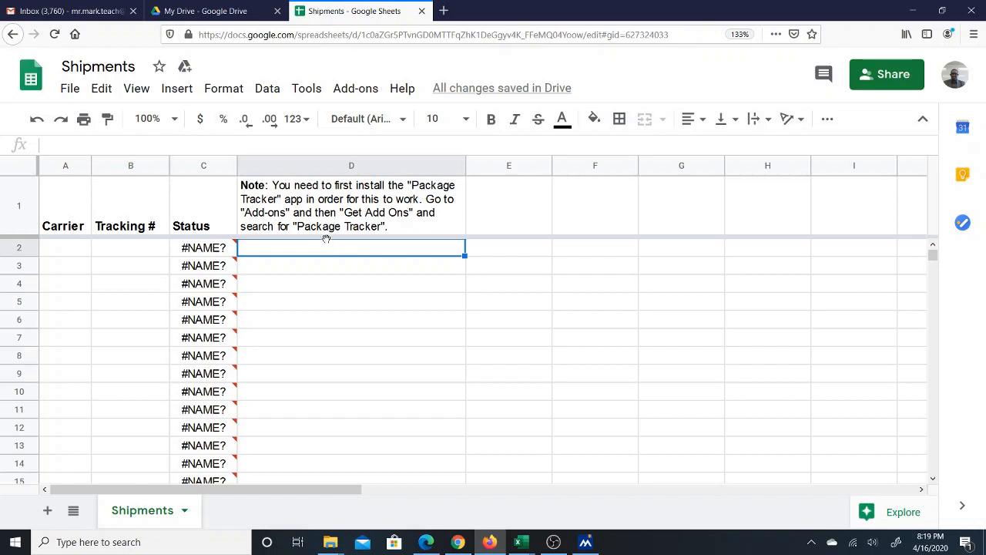
# Review the setup note and row-2 cells, then edit C2 from =status(A2,false) to =status(B2,false)
pyautogui.click(351, 205)
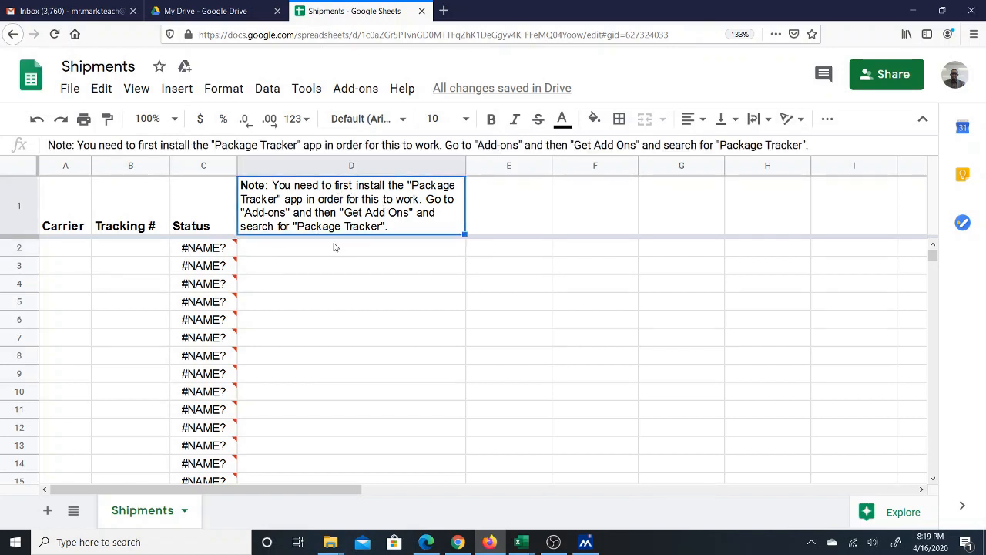
pyautogui.click(351, 246)
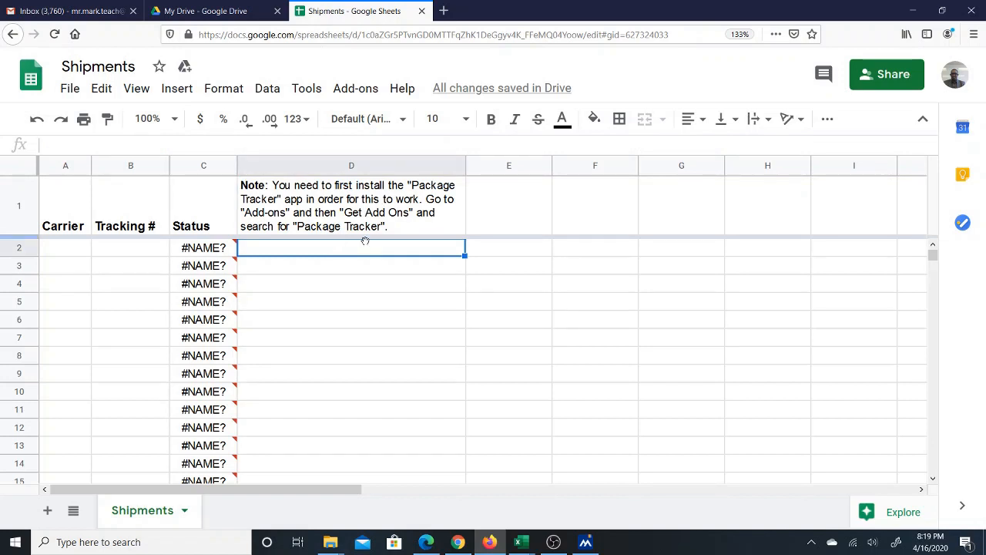
pyautogui.click(354, 88)
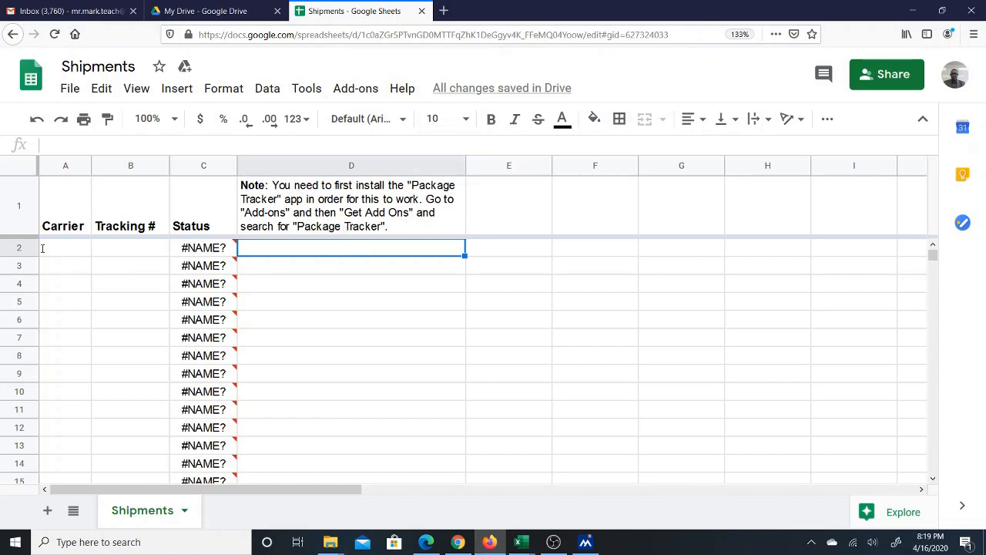
pyautogui.click(65, 247)
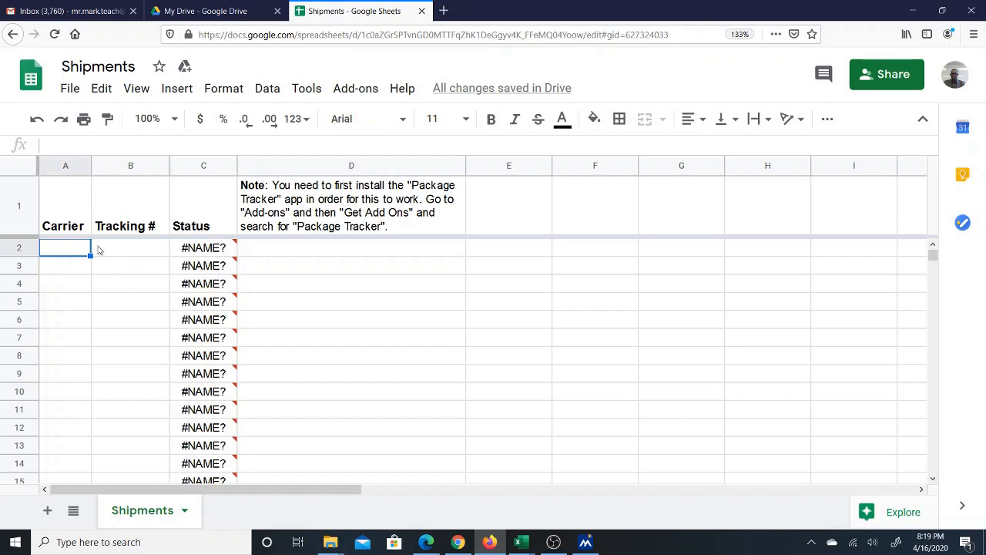
pyautogui.click(129, 247)
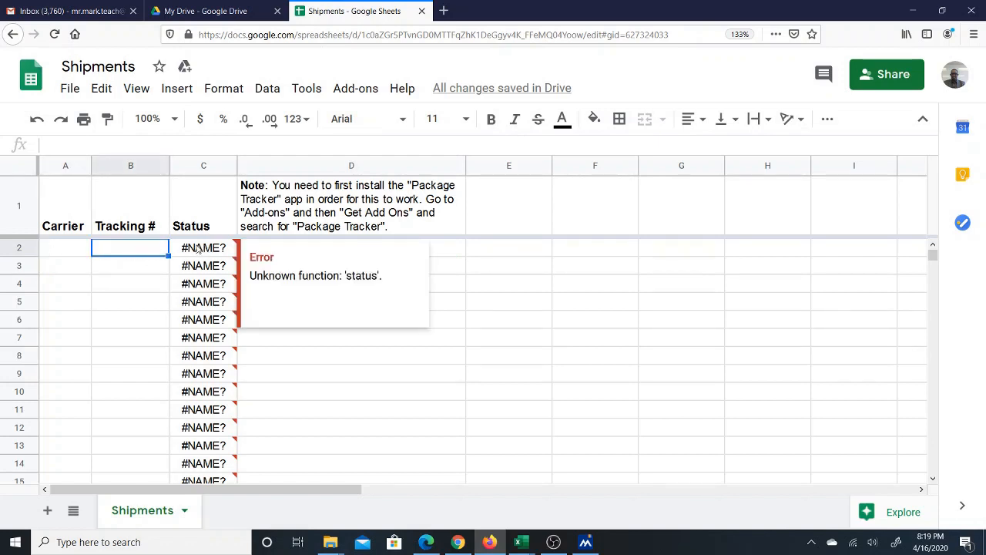
pyautogui.click(204, 247)
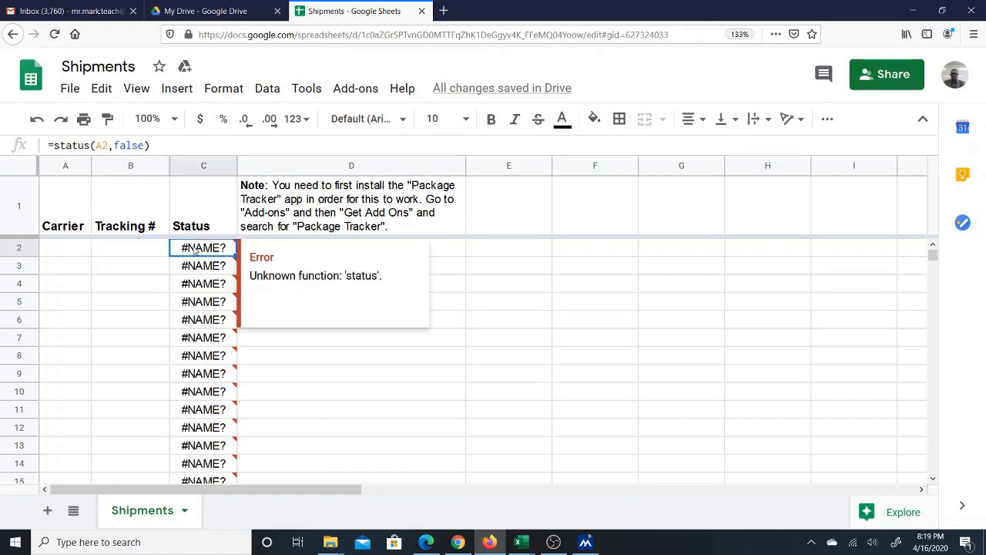
pyautogui.doubleClick(203, 247)
pyautogui.write('B')
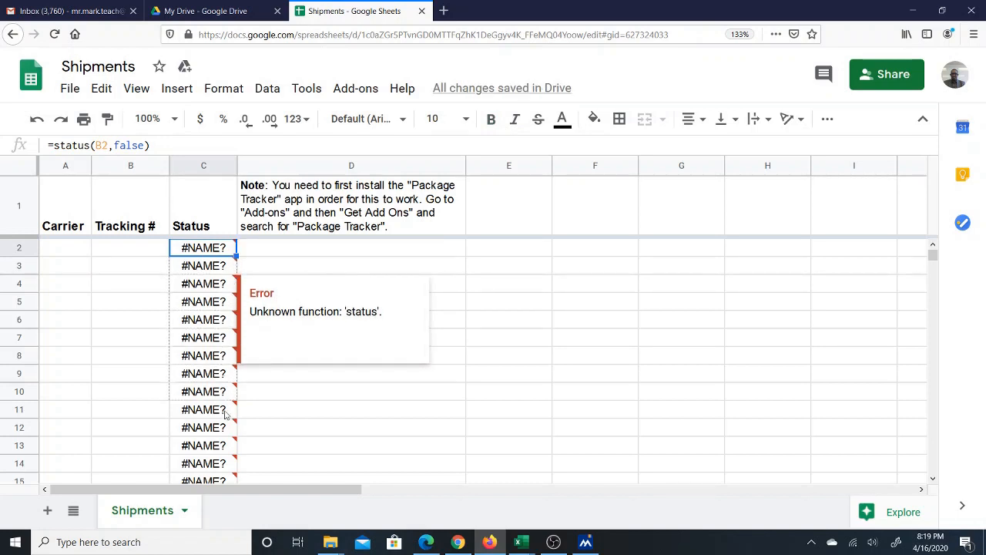
# Scroll to row 100 in column C and extend the =status() formula down through row 103
pyautogui.scroll(-3)
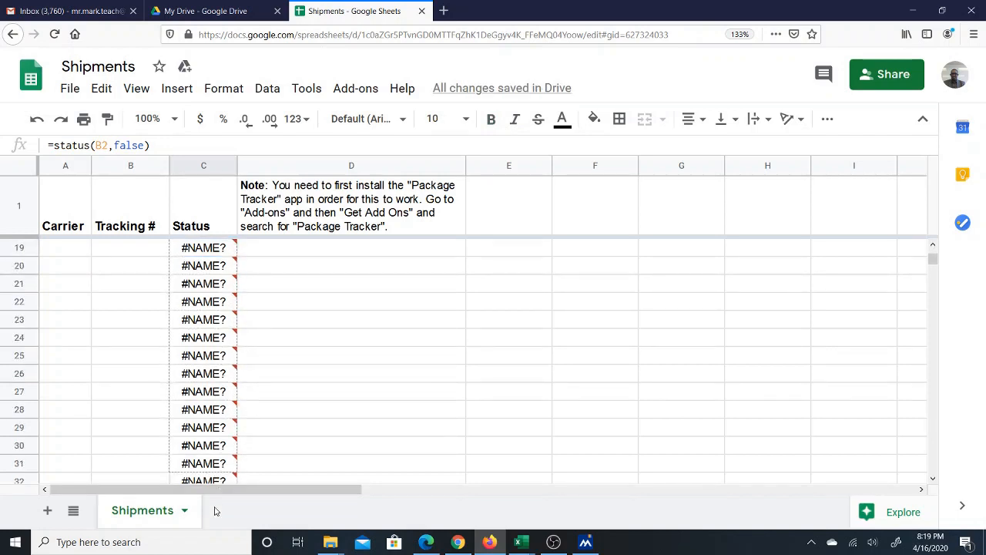
pyautogui.scroll(-3)
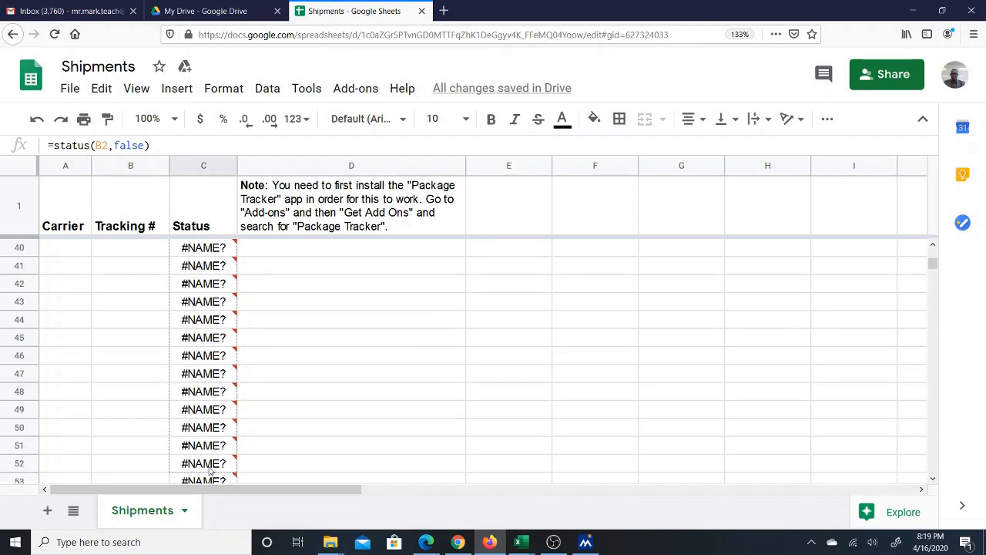
pyautogui.scroll(-3)
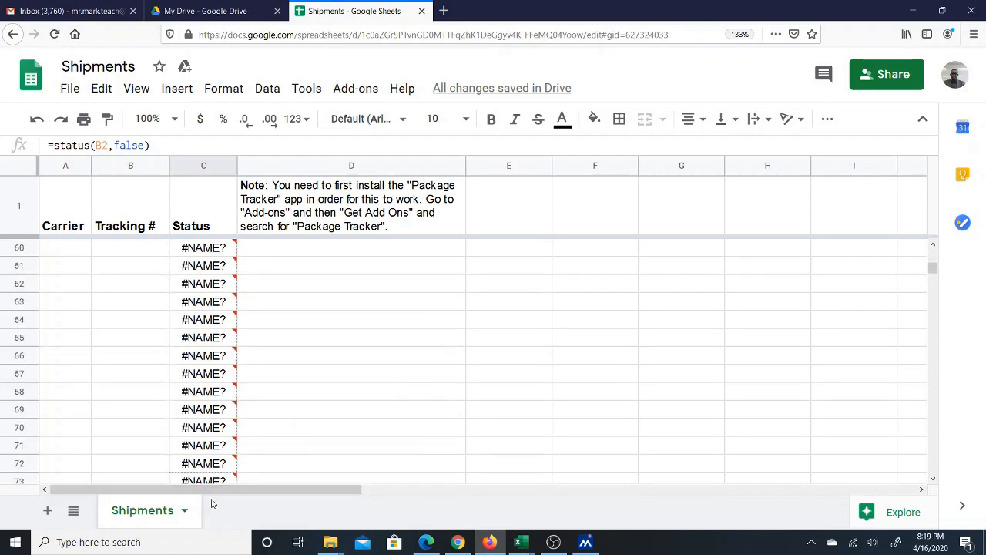
pyautogui.scroll(-3)
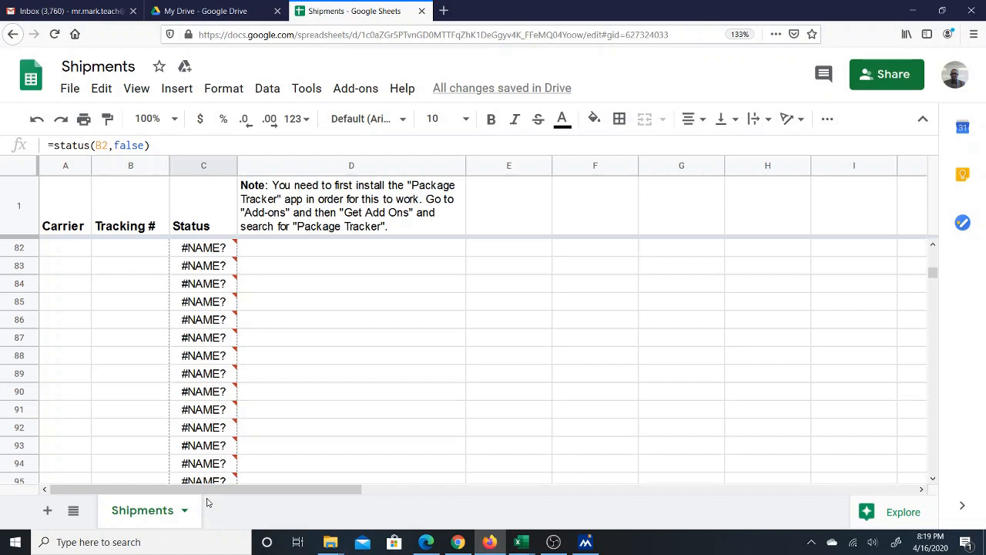
pyautogui.scroll(-3)
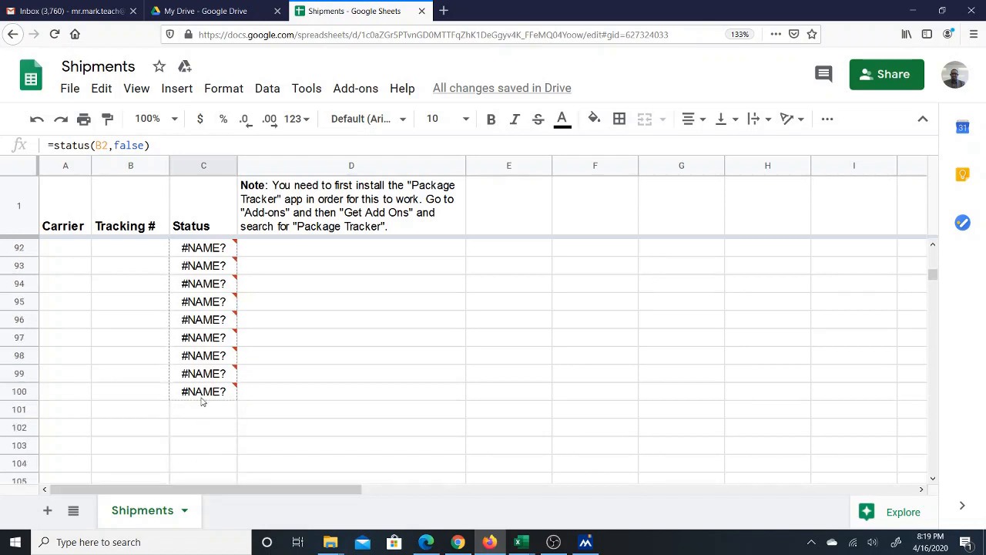
pyautogui.click(65, 391)
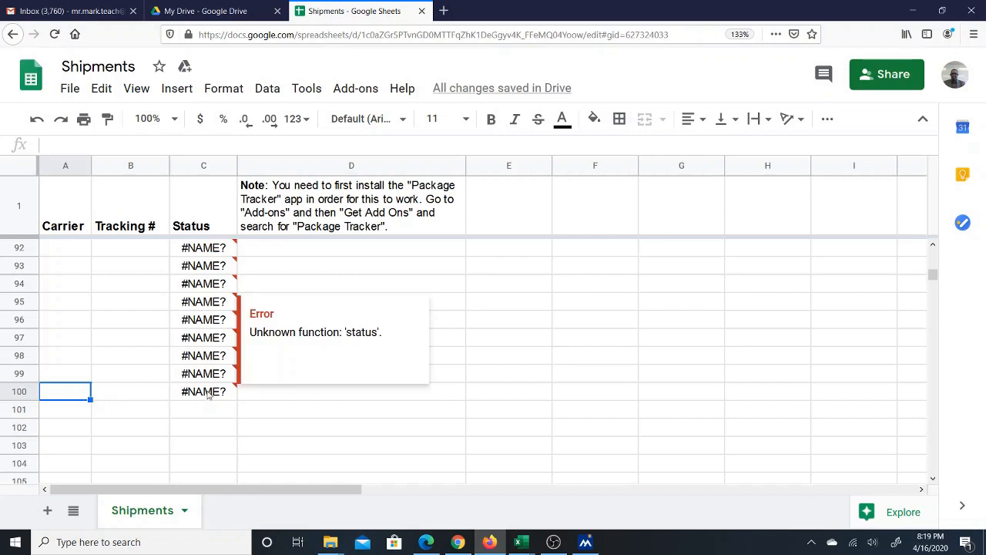
pyautogui.click(204, 391)
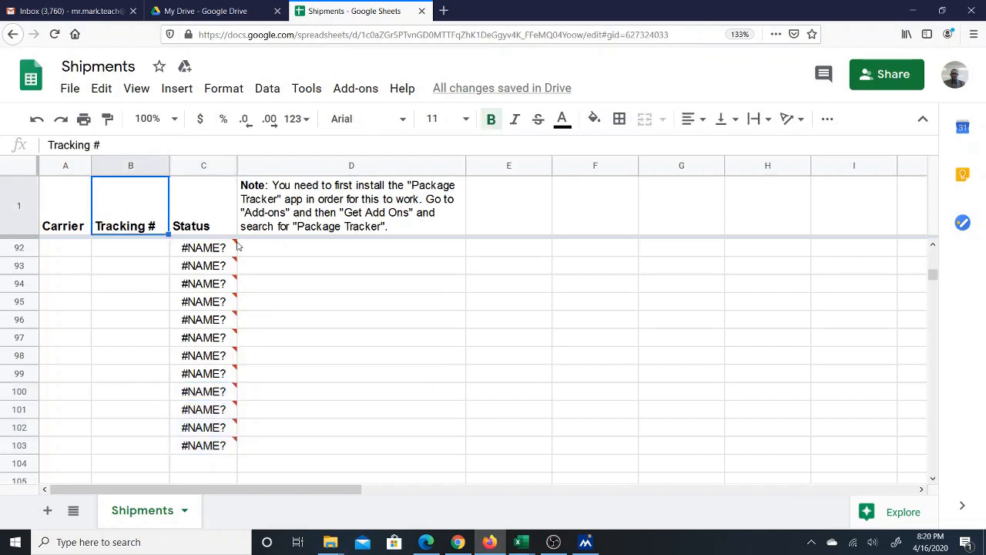
pyautogui.moveTo(268, 101)
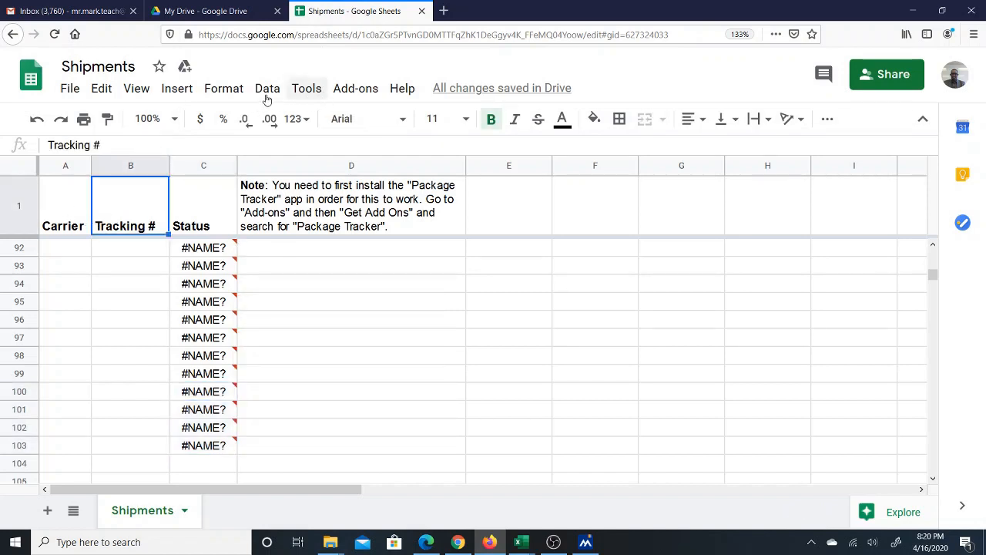
pyautogui.click(136, 88)
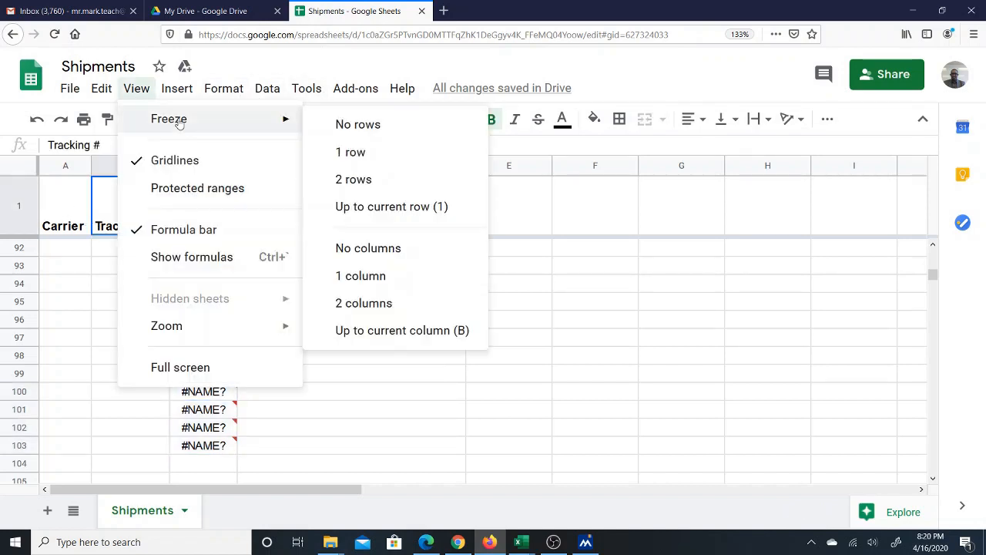
pyautogui.click(64, 284)
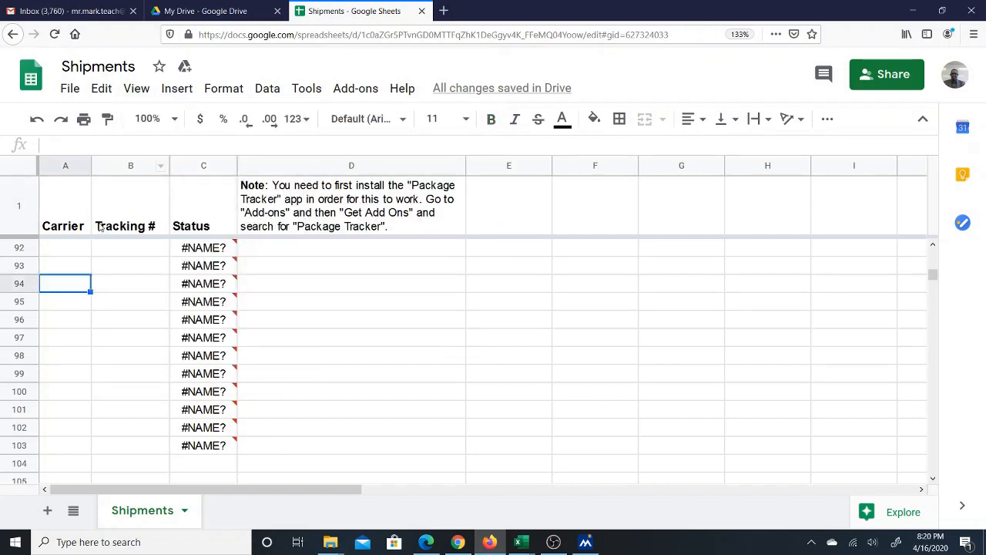
pyautogui.click(136, 87)
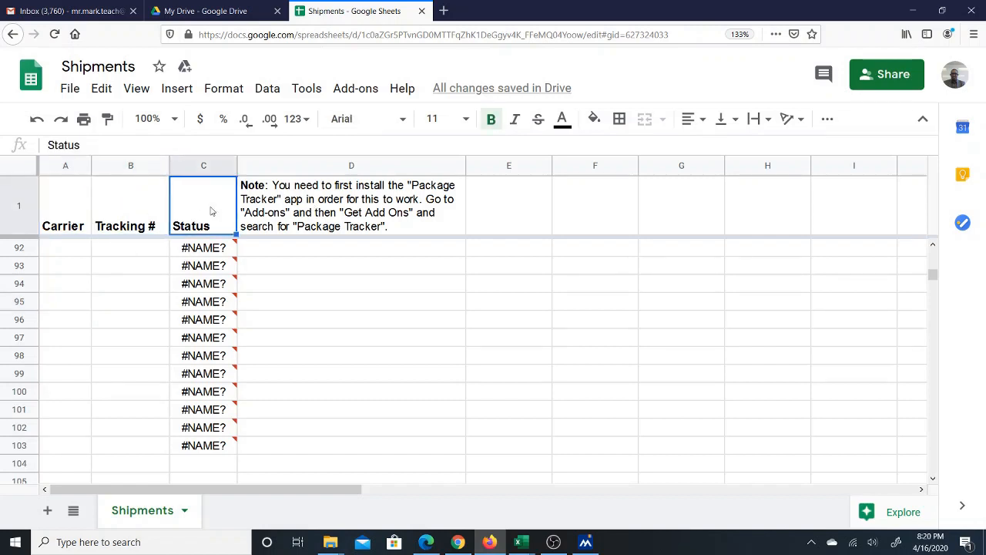
pyautogui.click(129, 247)
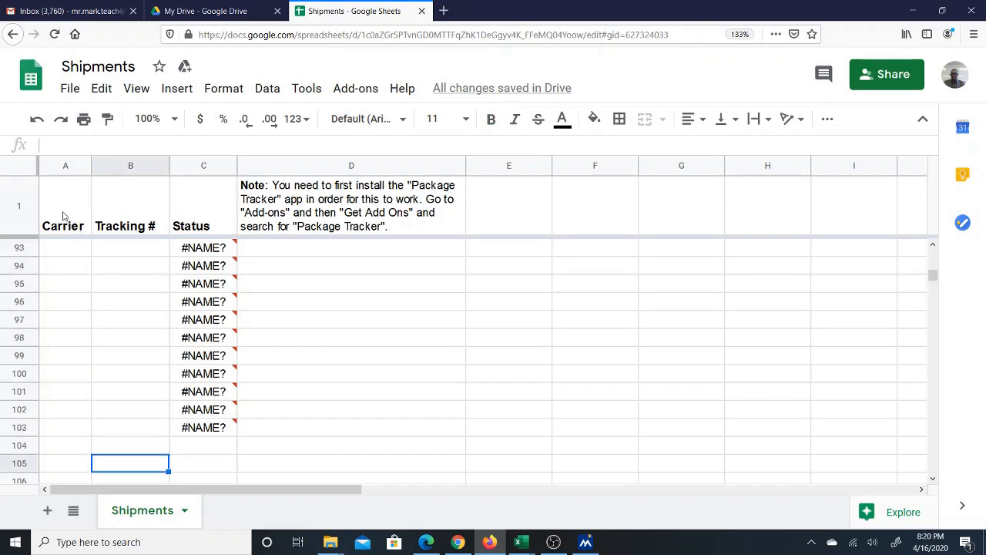
pyautogui.scroll(-3)
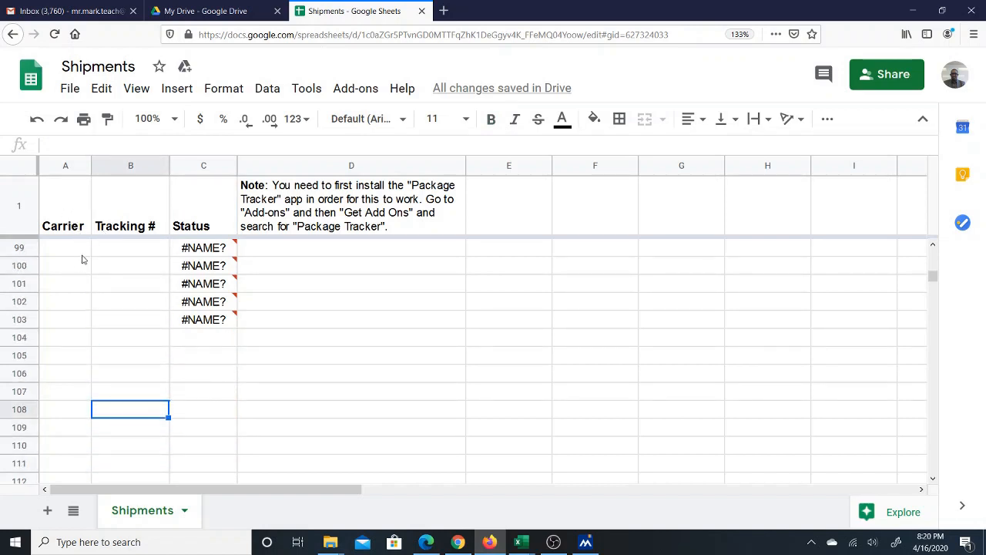
pyautogui.scroll(3)
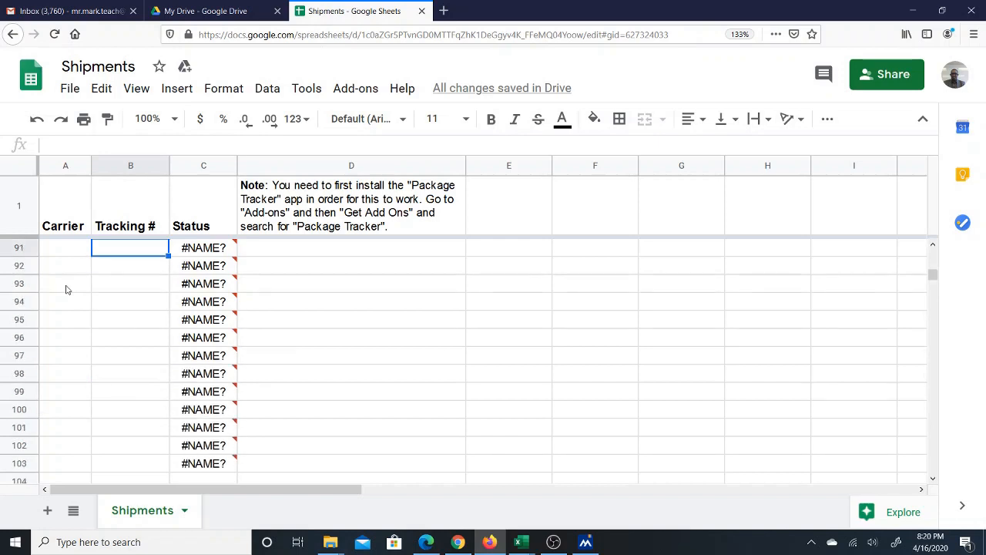
pyautogui.scroll(3)
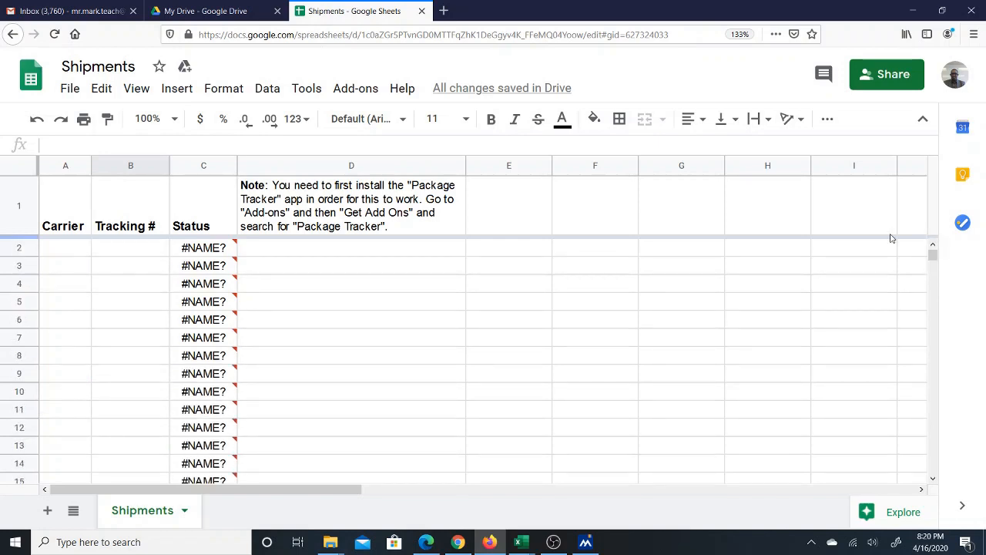
pyautogui.click(129, 247)
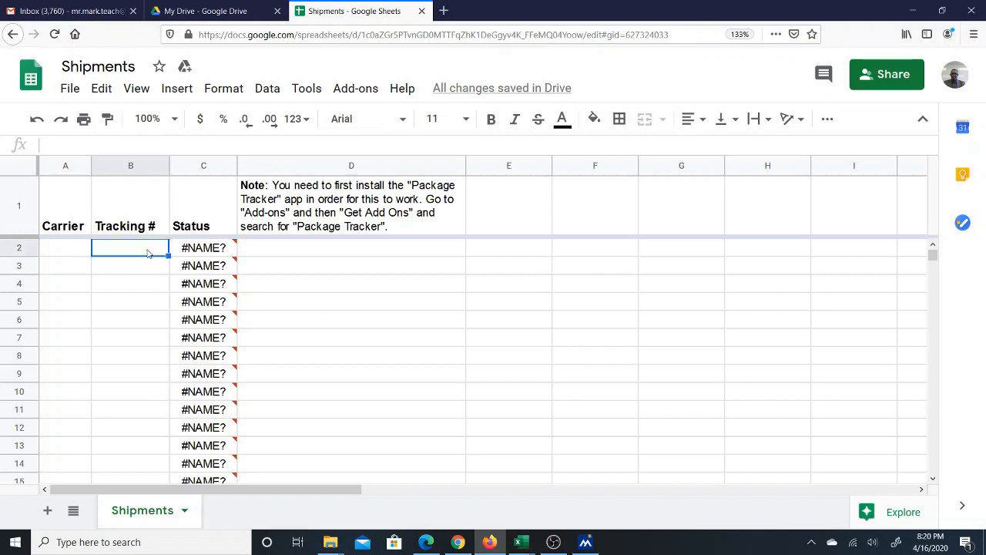
pyautogui.moveTo(228, 291)
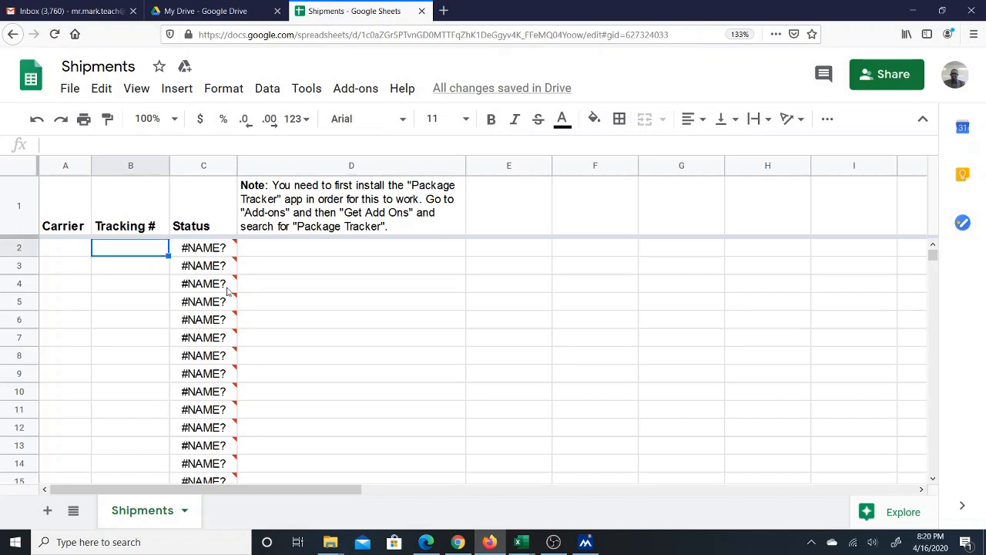
pyautogui.moveTo(130, 259)
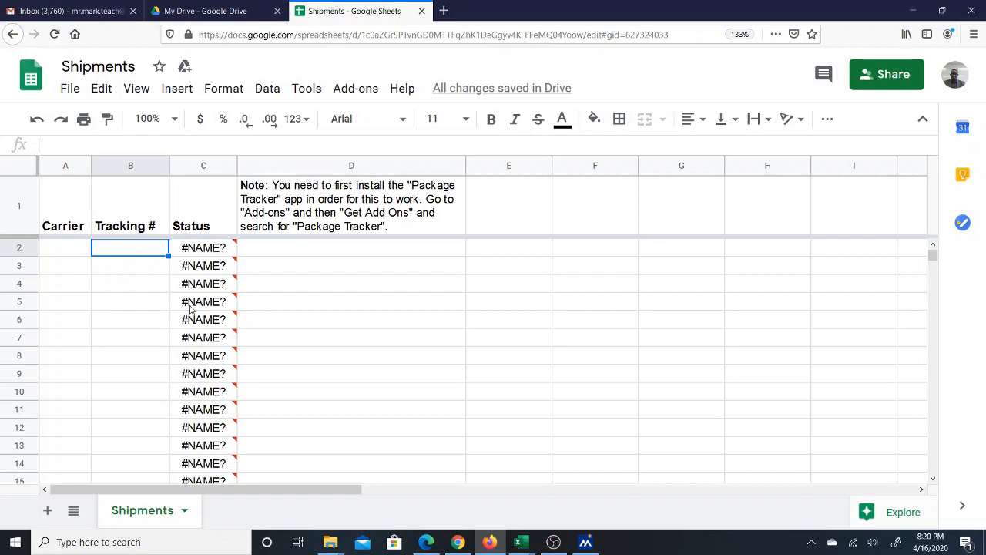
pyautogui.moveTo(157, 254)
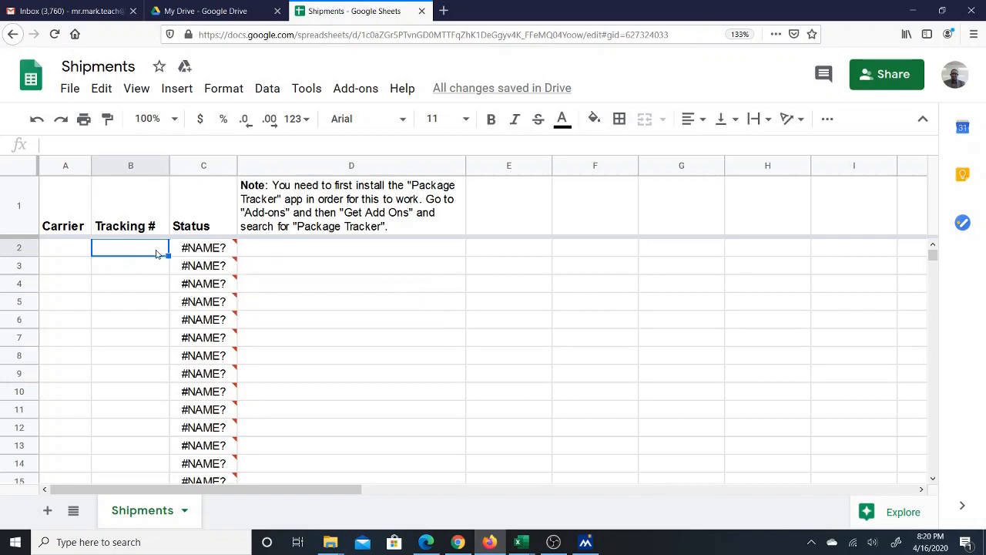
pyautogui.moveTo(129, 247); pyautogui.dragTo(129, 427)
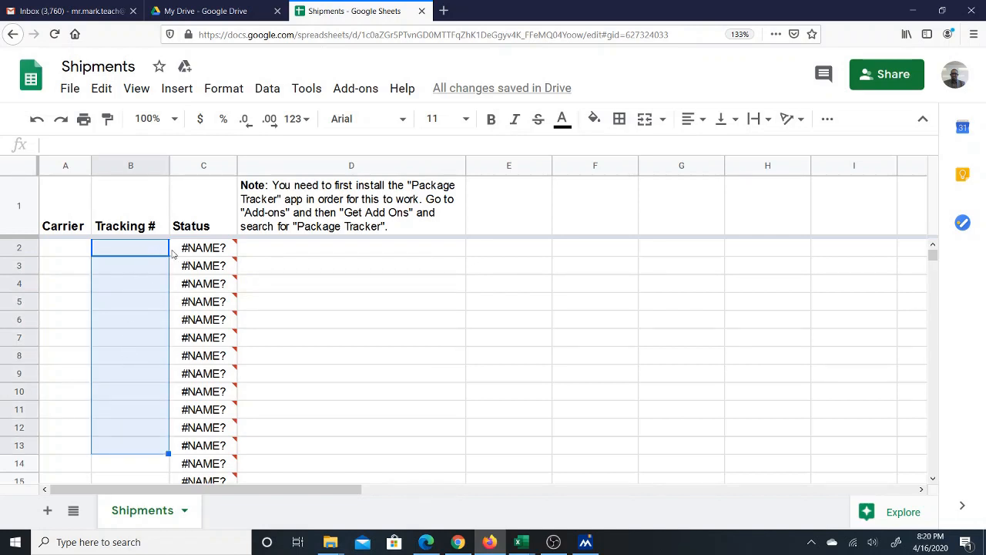
pyautogui.click(130, 247)
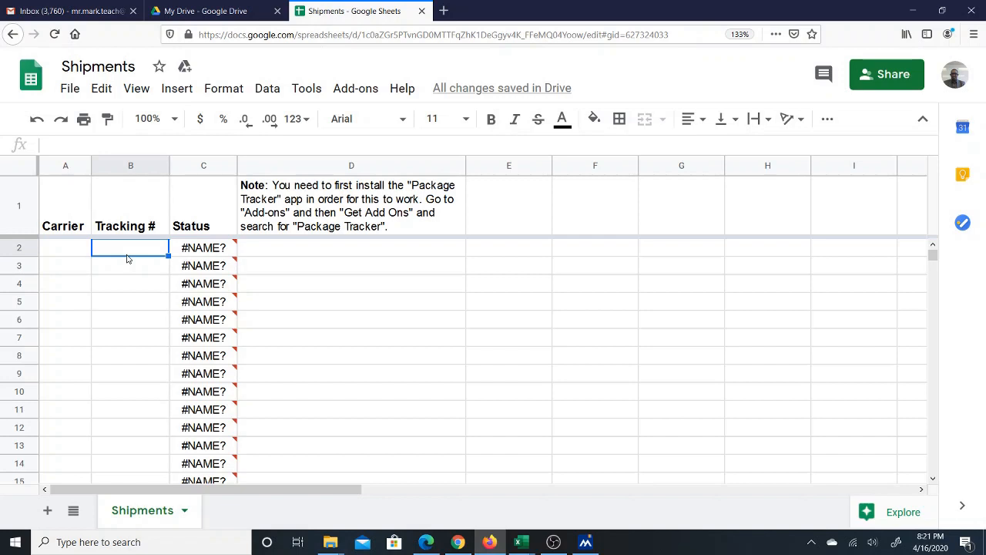
pyautogui.moveTo(126, 256)
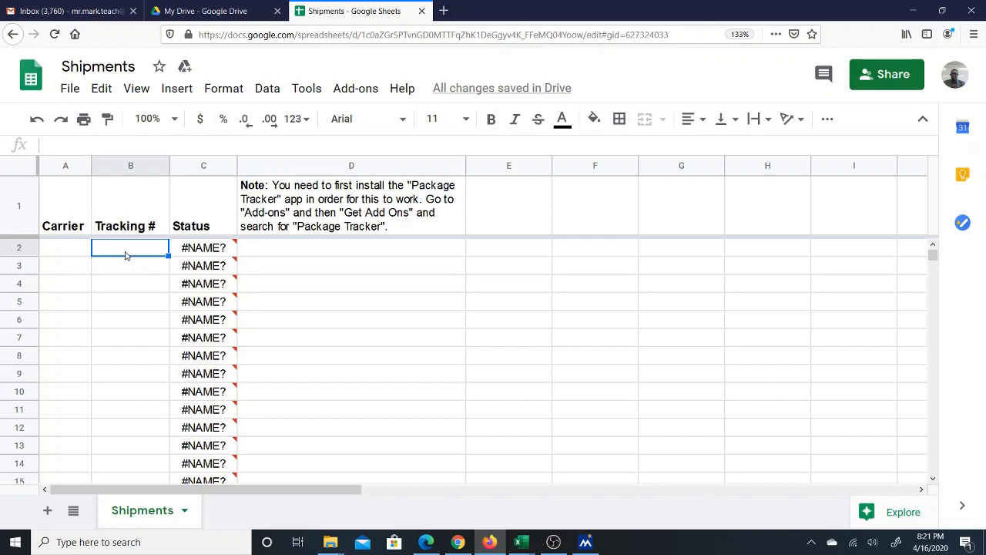
pyautogui.moveTo(290, 253)
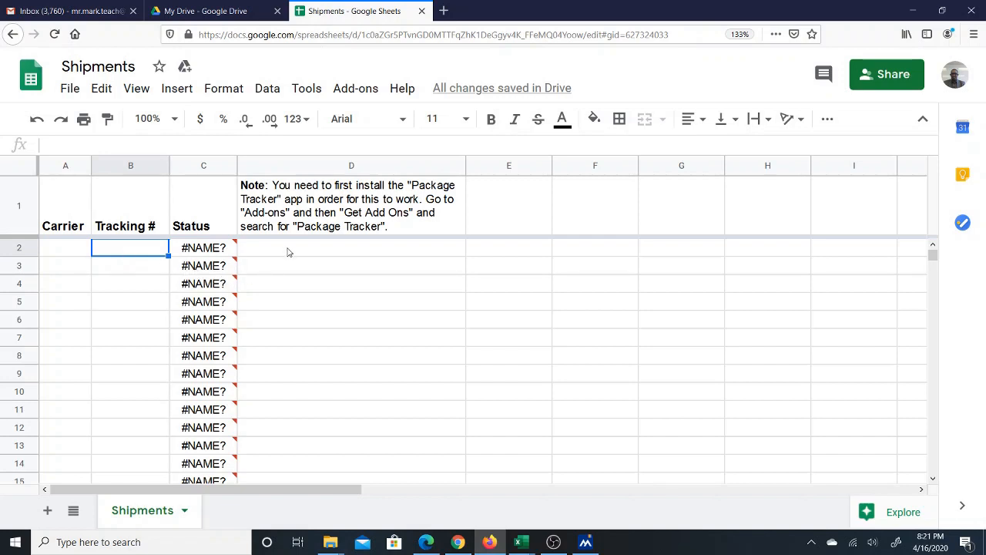